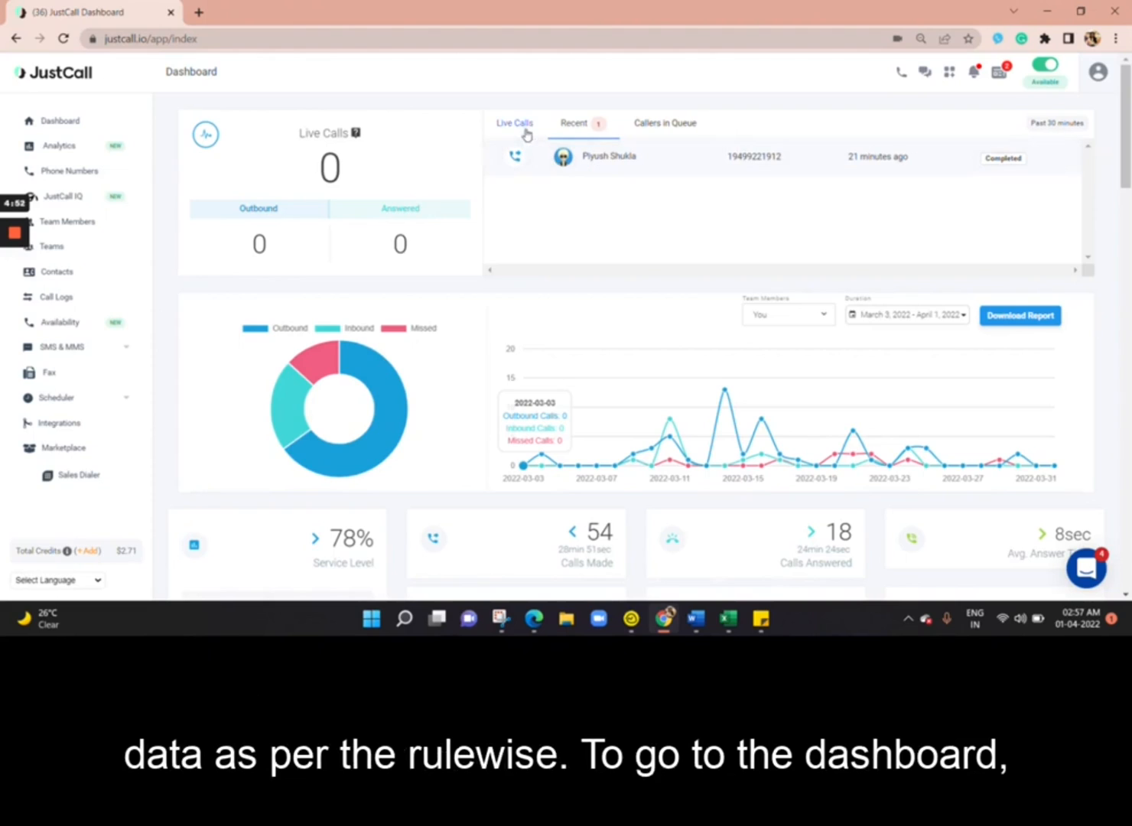
{"action": "mouse_move", "coordinate": [236, 231]}
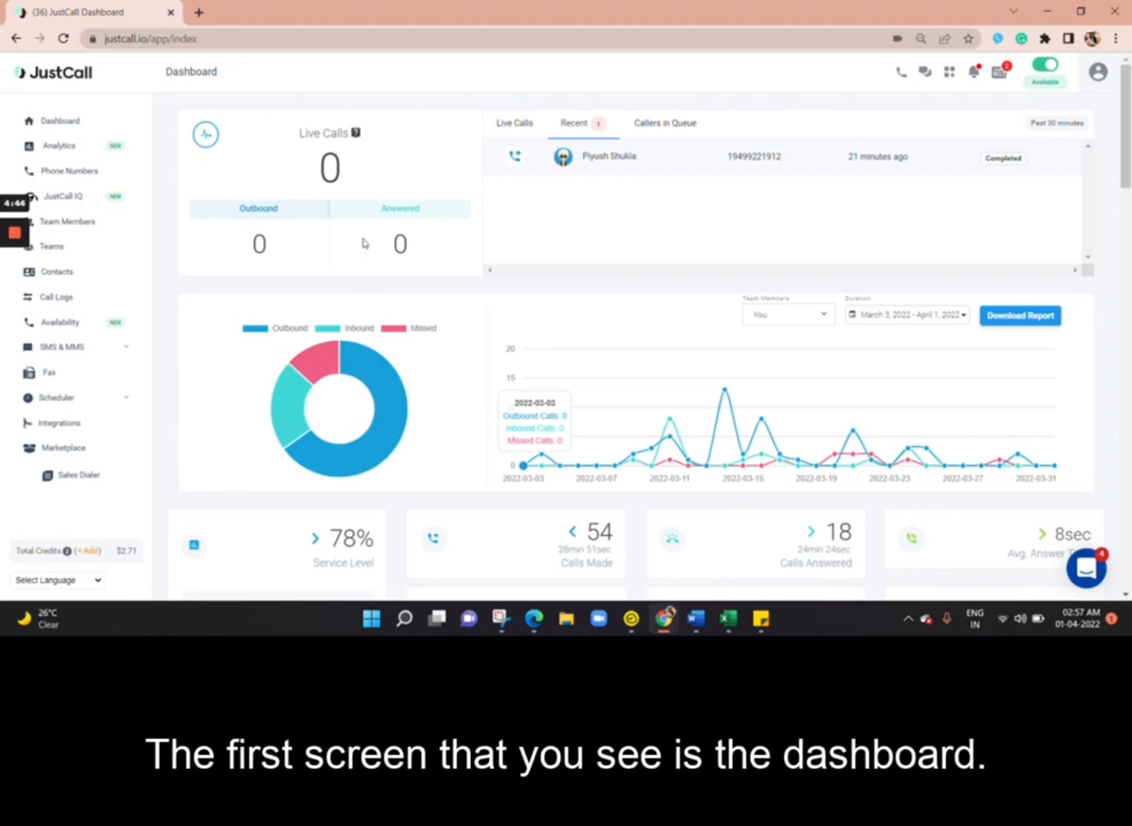
Step: Scroll through the dashboard analytics, then reload the Dashboard from the sidebar
{"action": "scroll", "scroll_direction": "down", "scroll_amount": 3}
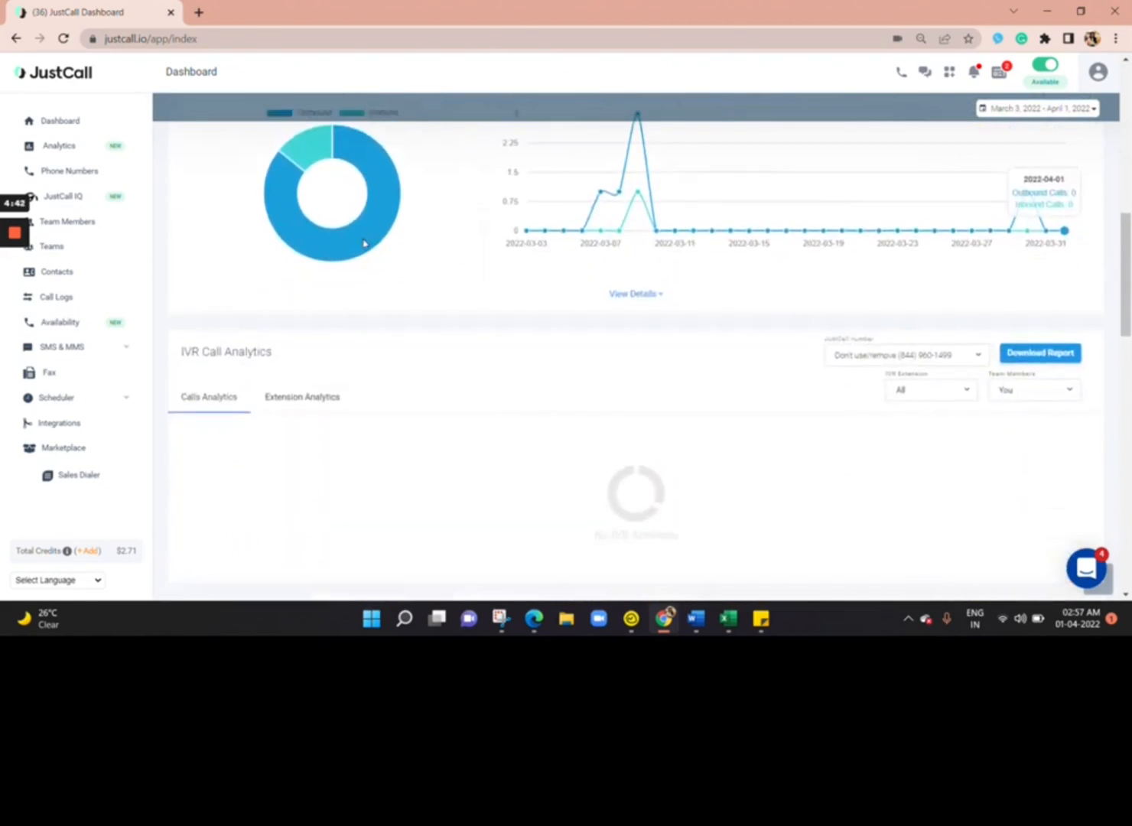
{"action": "scroll", "scroll_direction": "down", "scroll_amount": 3}
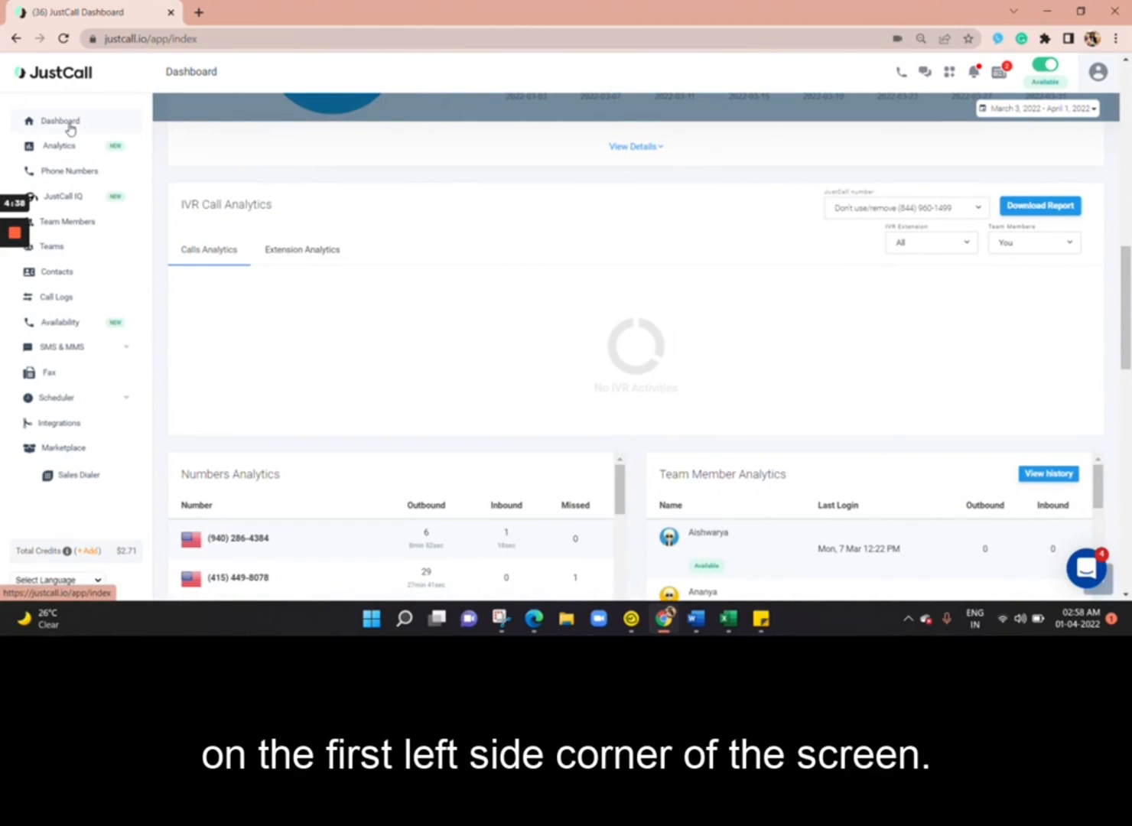
{"action": "left_click", "coordinate": [60, 121]}
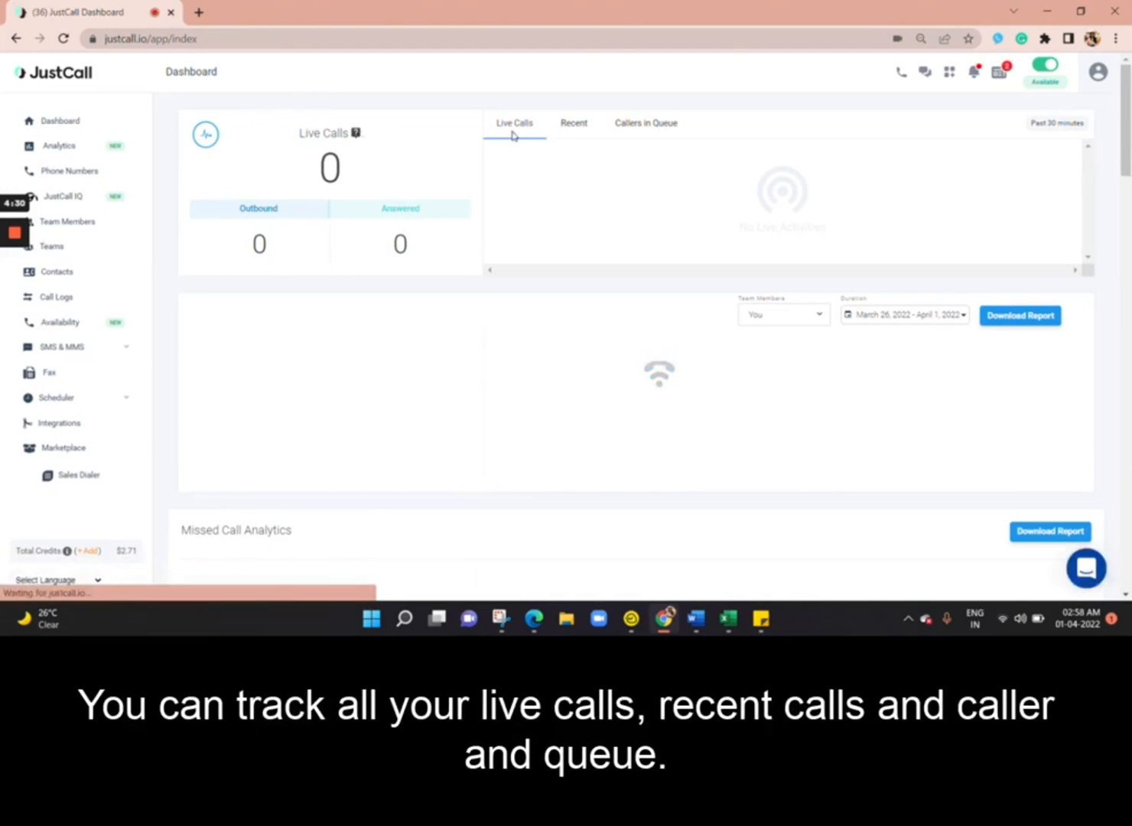
Step: View the Recent calls tab, then the Callers in Queue panel, and scroll to the call graph
{"action": "left_click", "coordinate": [574, 123]}
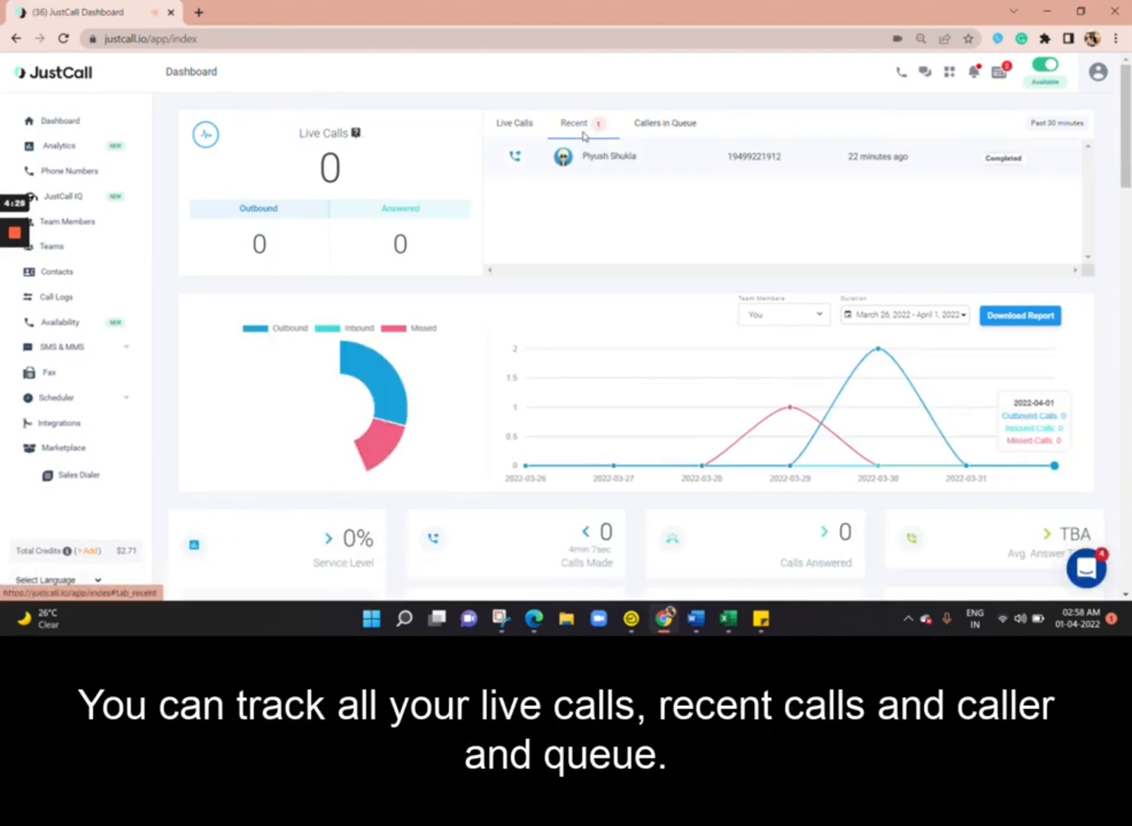
{"action": "left_click", "coordinate": [664, 123]}
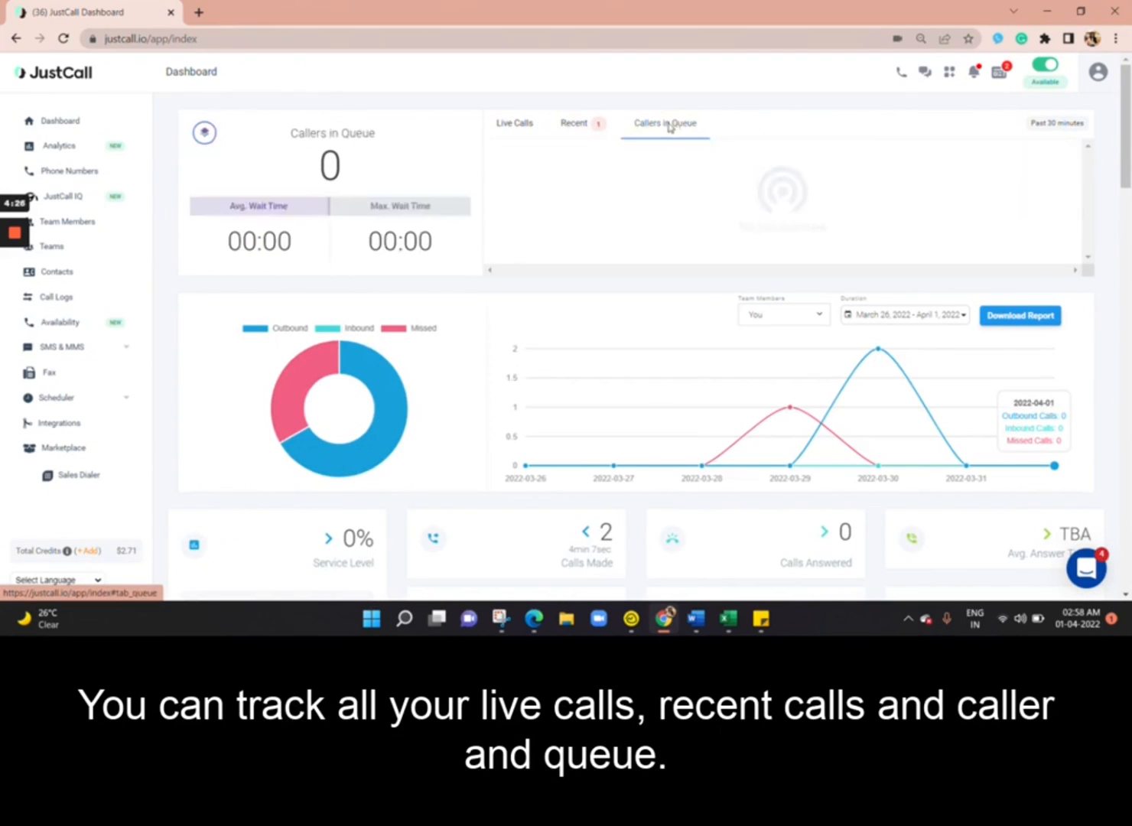
{"action": "scroll", "scroll_direction": "down", "scroll_amount": 3}
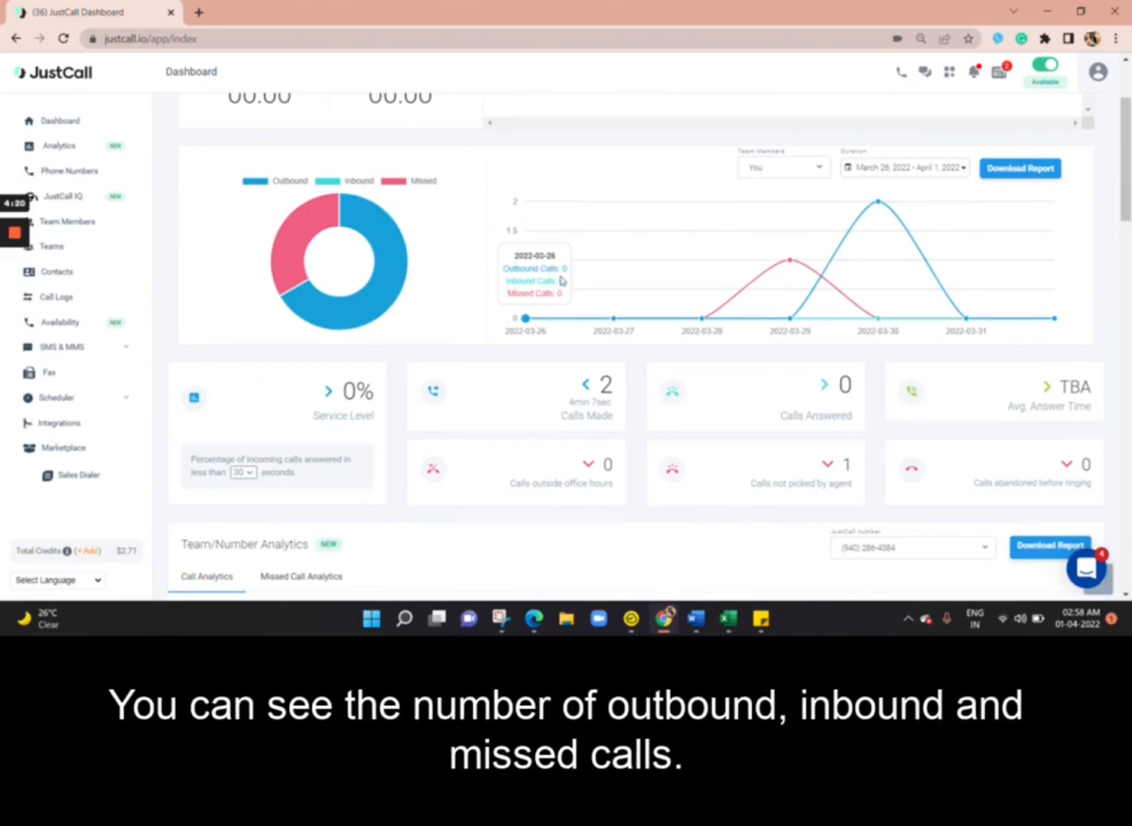
{"action": "mouse_move", "coordinate": [565, 301]}
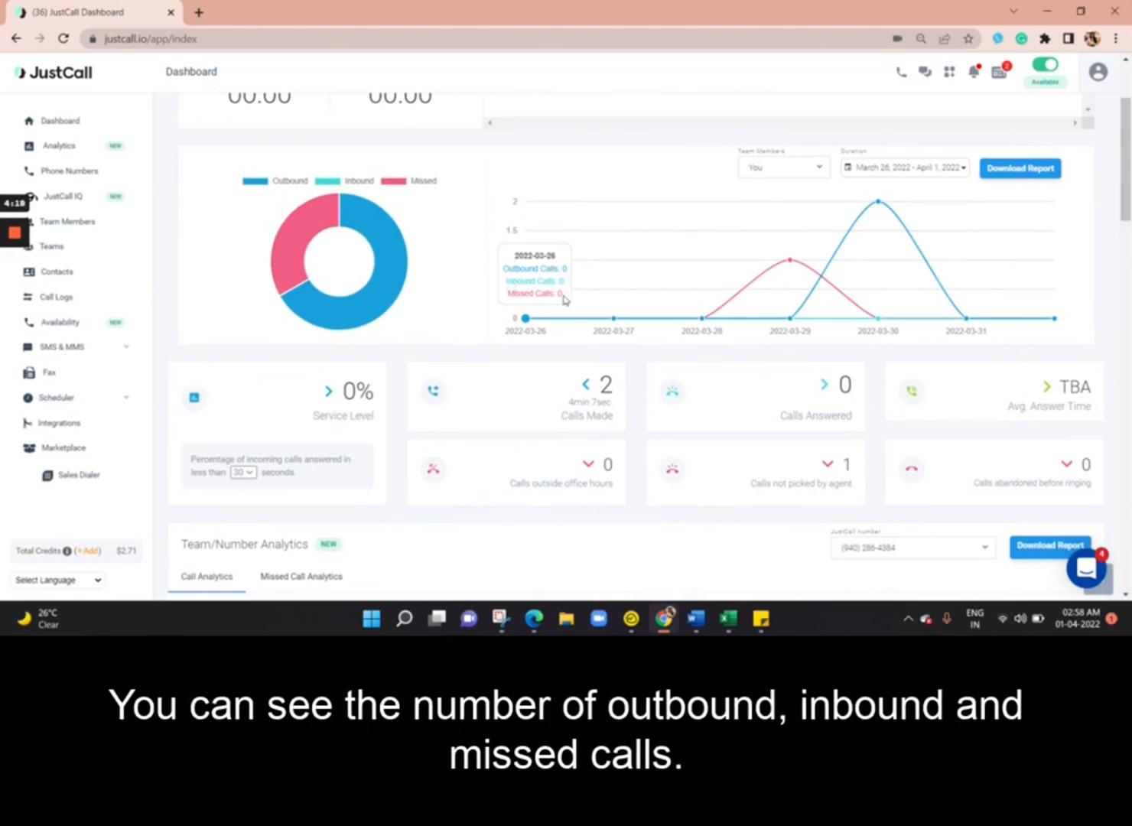
{"action": "mouse_move", "coordinate": [614, 318]}
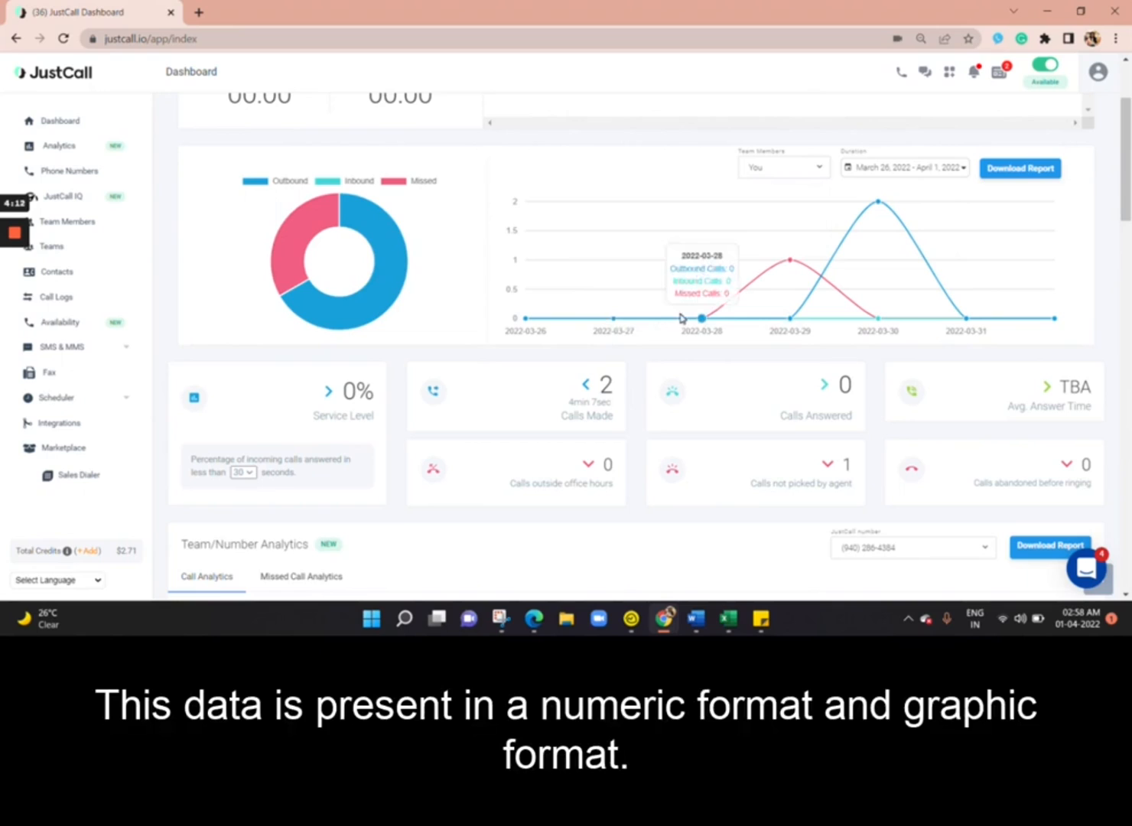
{"action": "mouse_move", "coordinate": [689, 314]}
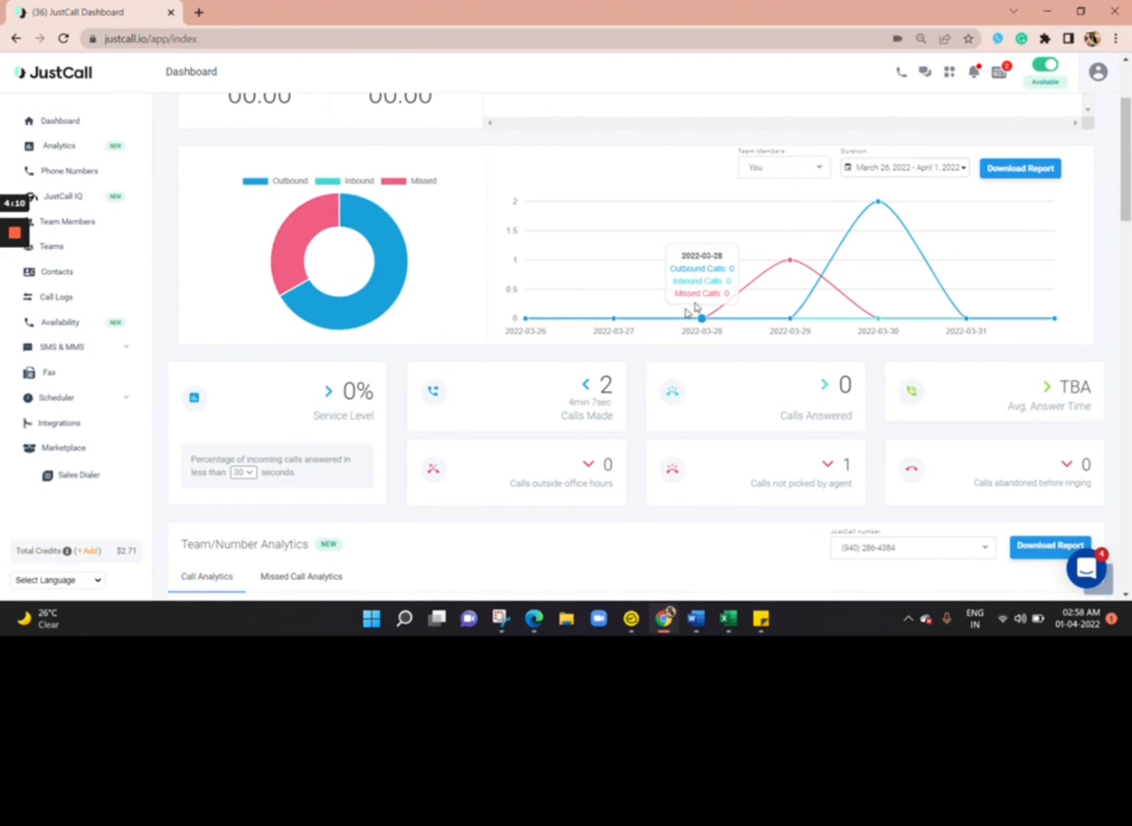
Step: Set the duration to Custom Range and filter analytics to All team members
{"action": "left_click", "coordinate": [905, 168]}
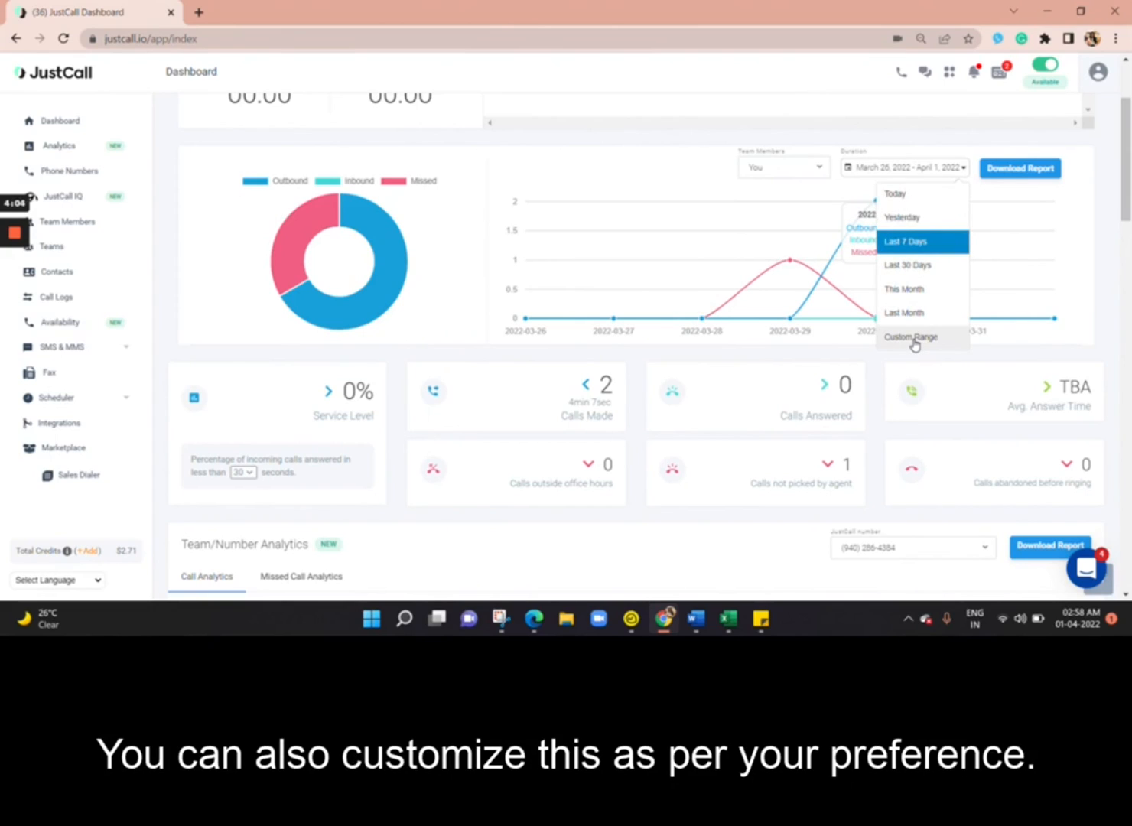
{"action": "left_click", "coordinate": [910, 336]}
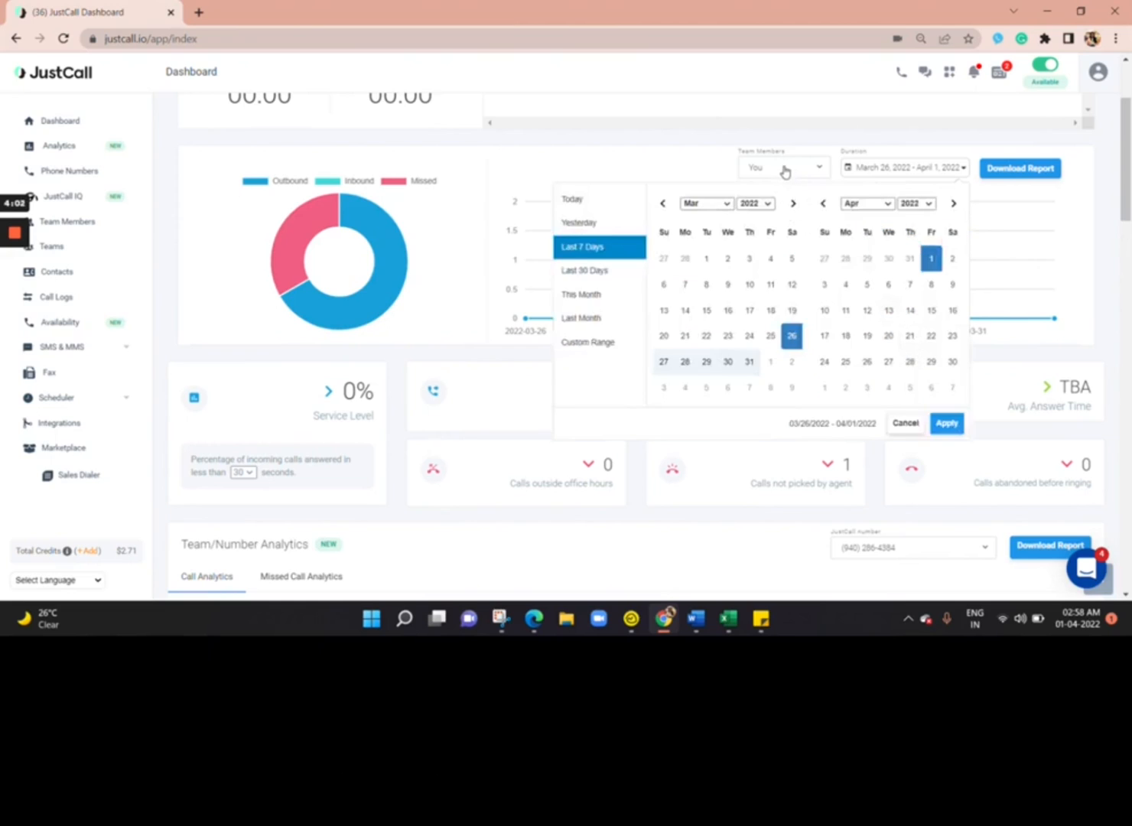
{"action": "left_click", "coordinate": [781, 167]}
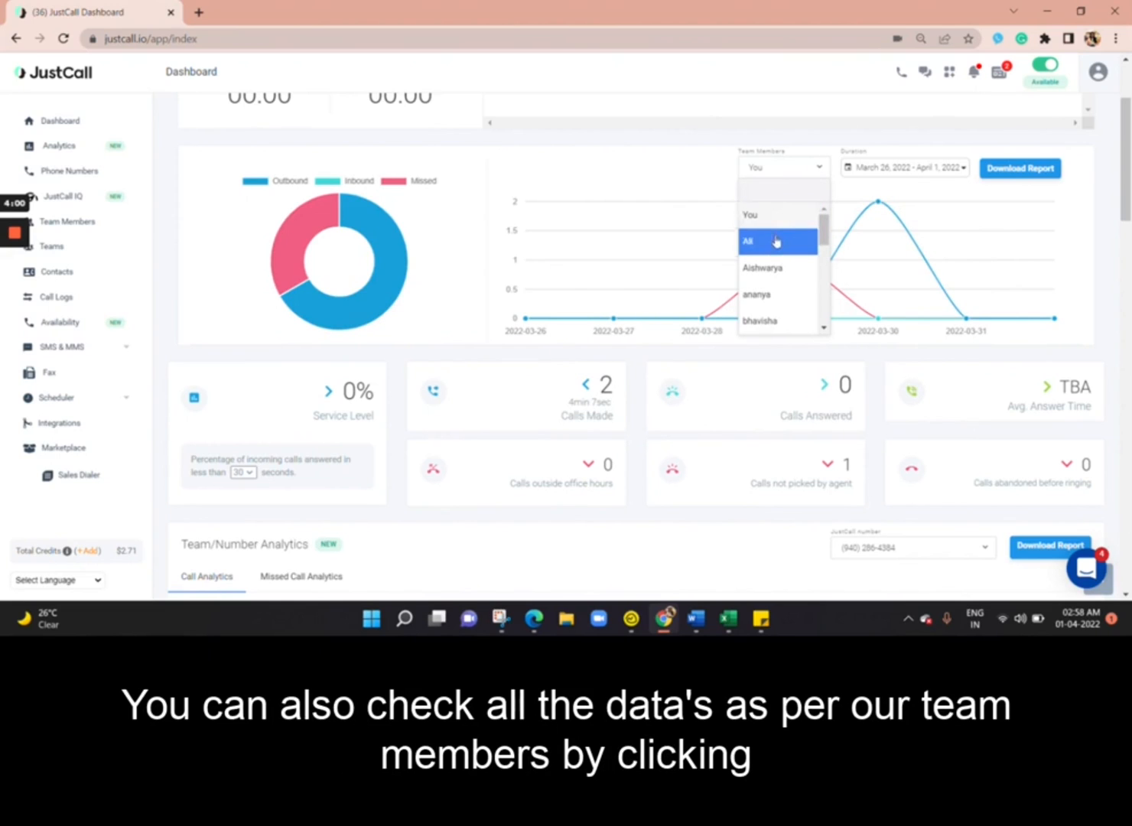
{"action": "left_click", "coordinate": [776, 241]}
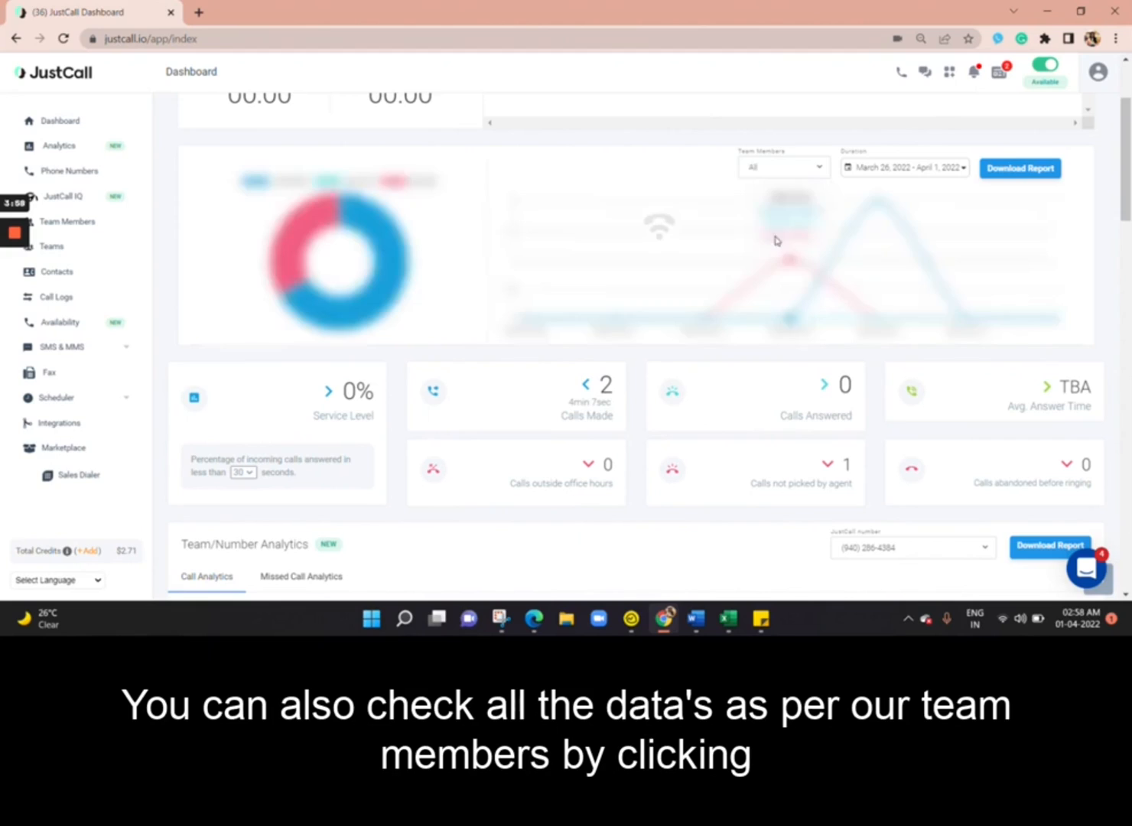
{"action": "mouse_move", "coordinate": [586, 139]}
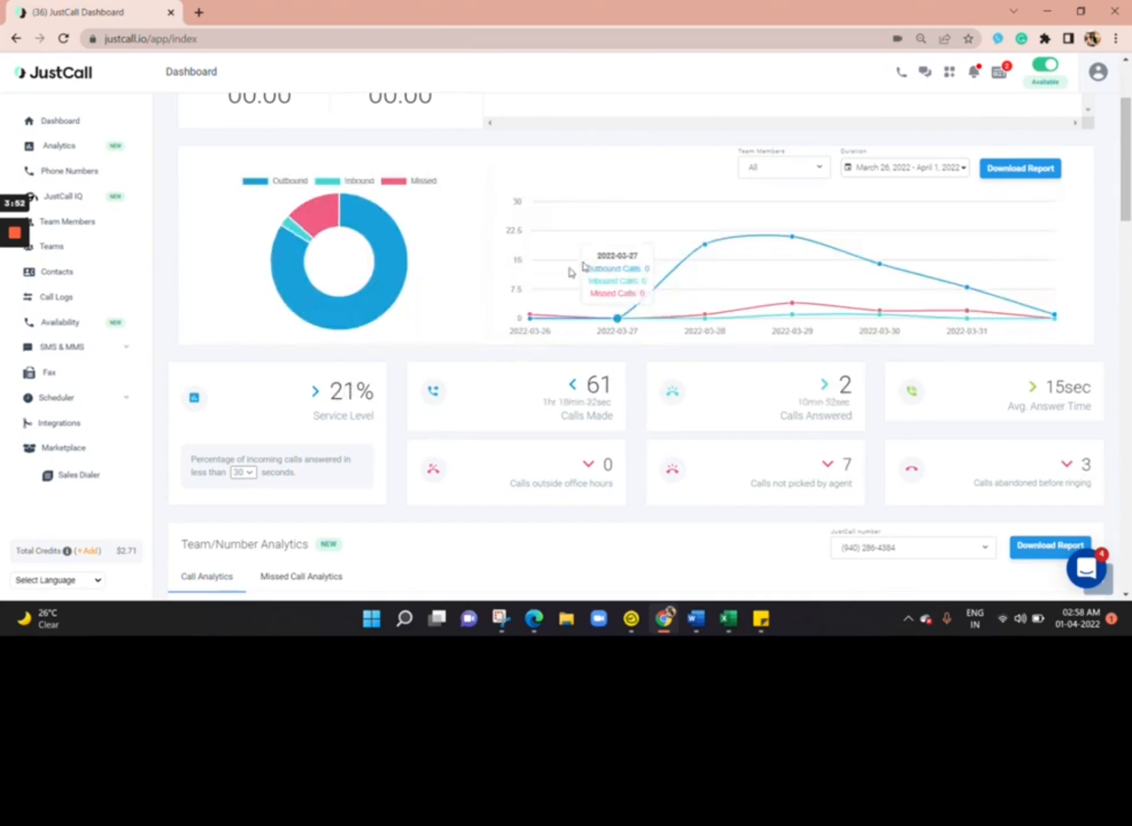
Step: Expand Team/Number Analytics details and browse the member table down to IVR Call Analytics
{"action": "scroll", "scroll_direction": "down", "scroll_amount": 3}
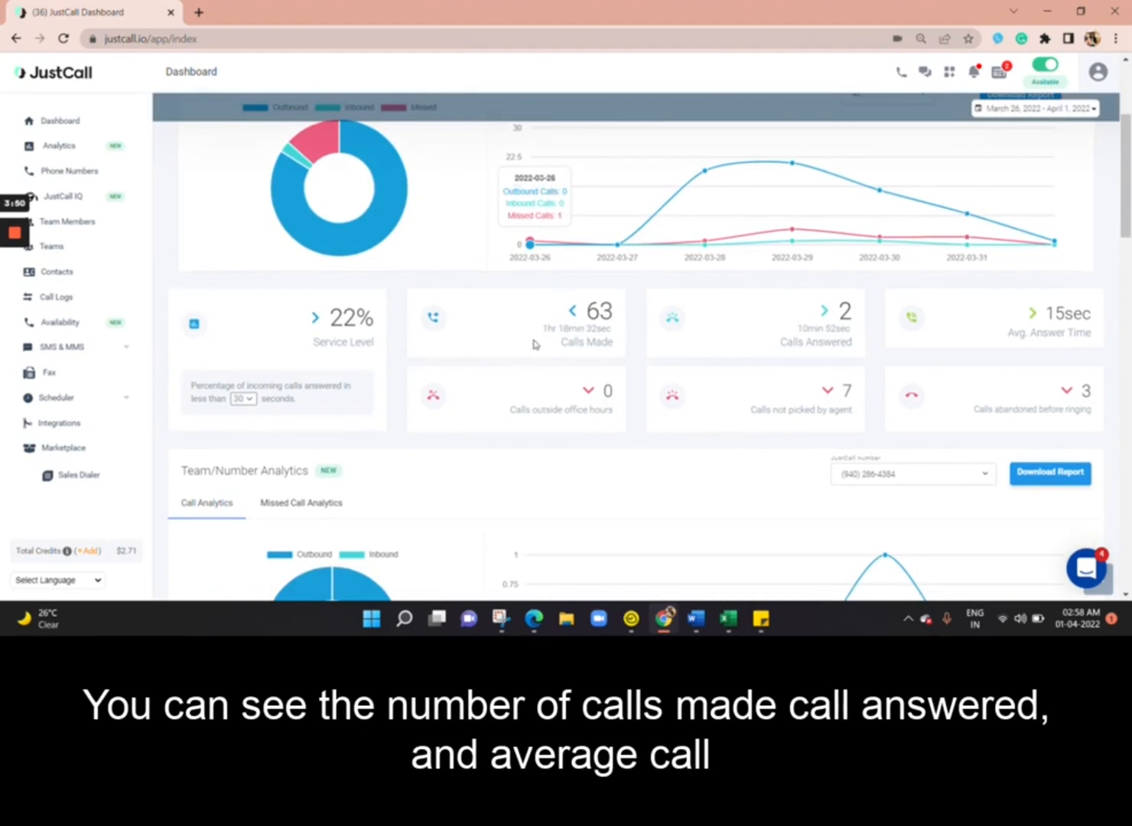
{"action": "mouse_move", "coordinate": [786, 359]}
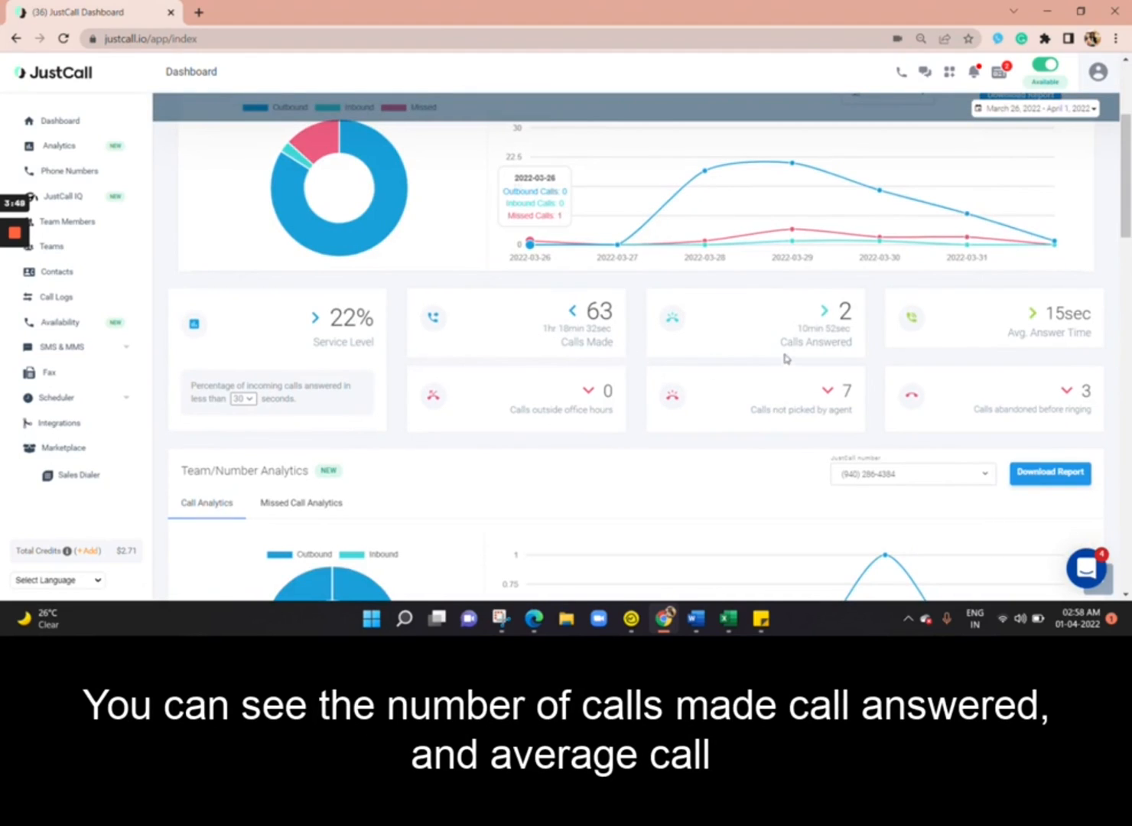
{"action": "mouse_move", "coordinate": [787, 360]}
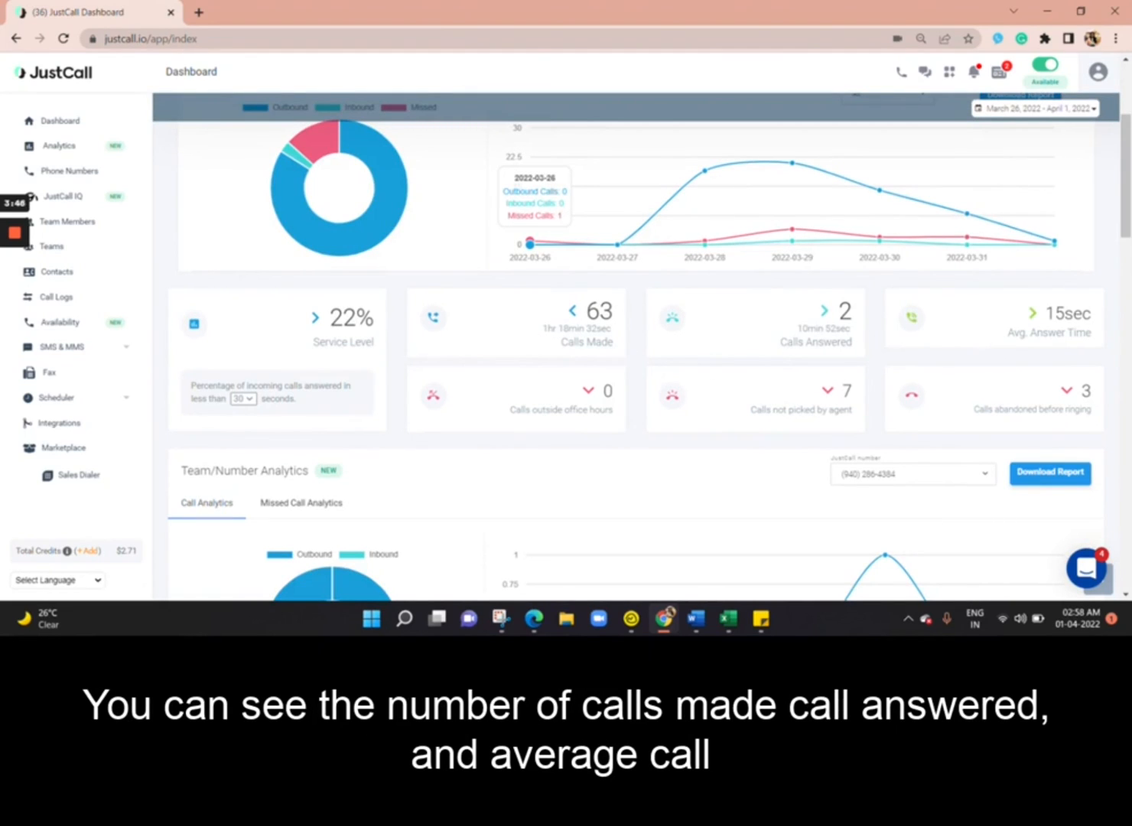
{"action": "scroll", "scroll_direction": "down", "scroll_amount": 3}
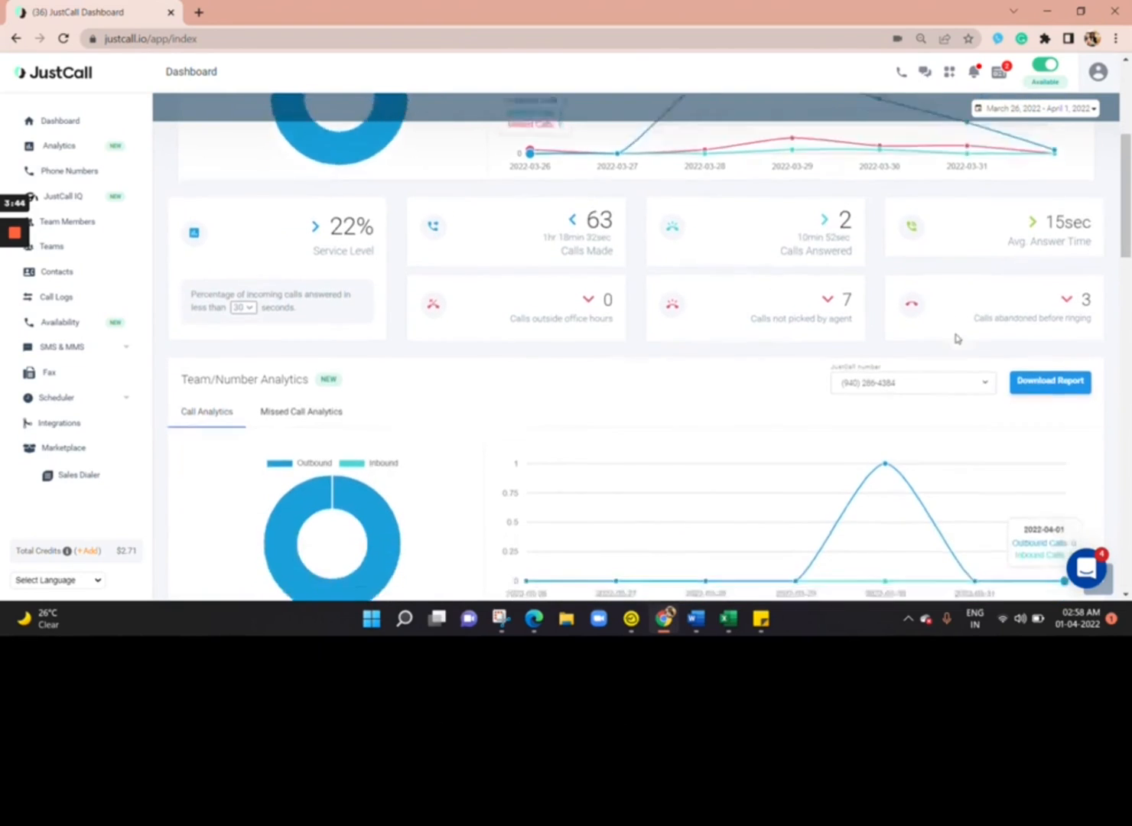
{"action": "scroll", "scroll_direction": "down", "scroll_amount": 3}
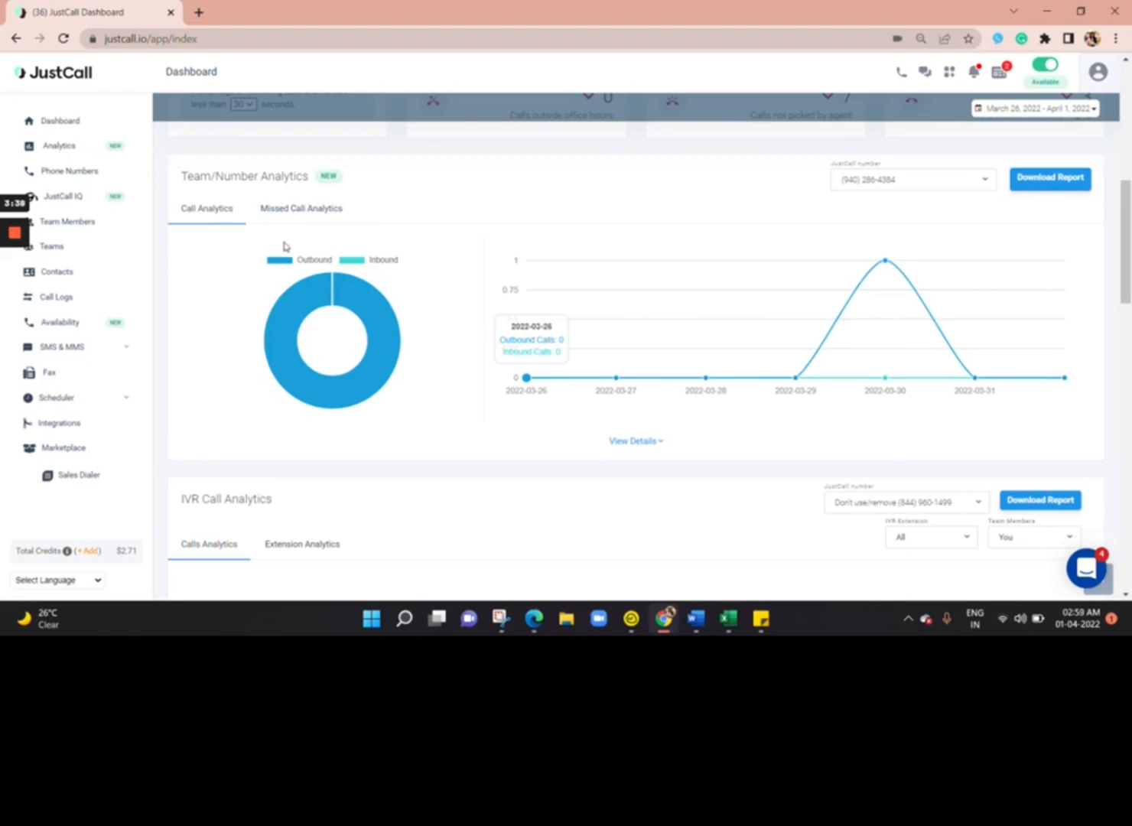
{"action": "scroll", "scroll_direction": "down", "scroll_amount": 3}
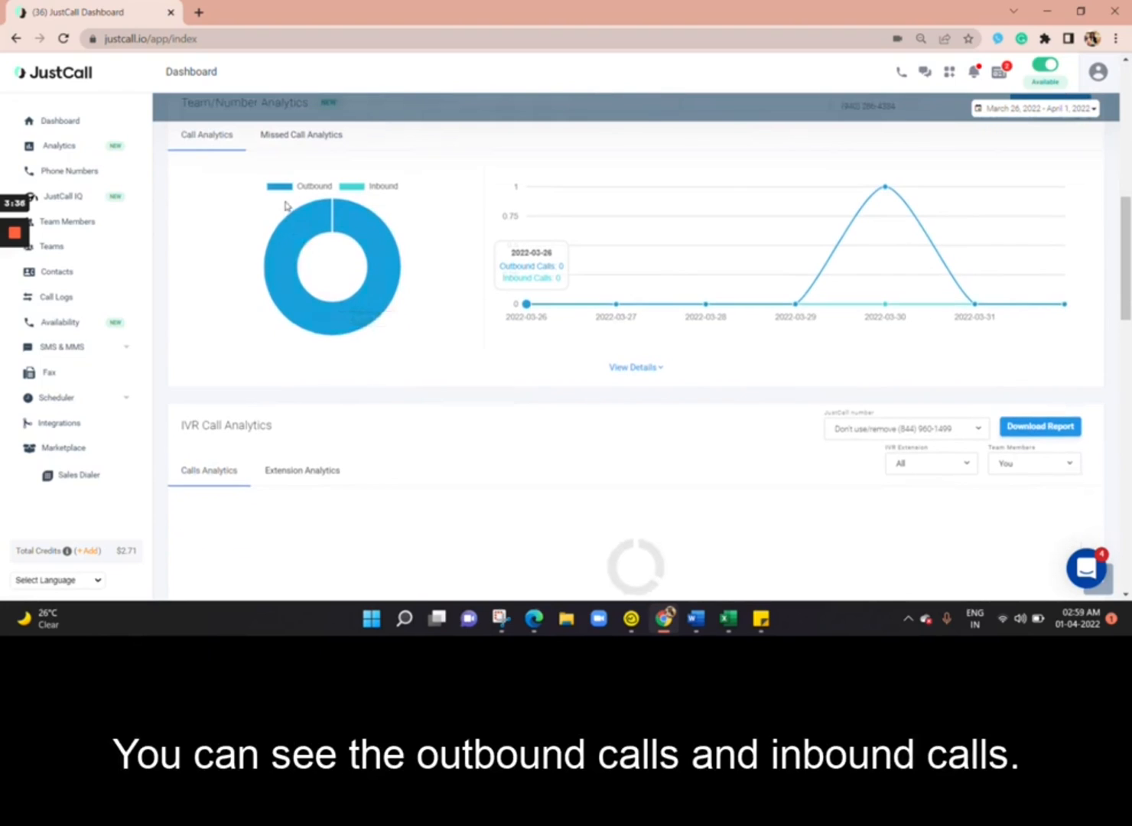
{"action": "mouse_move", "coordinate": [372, 205]}
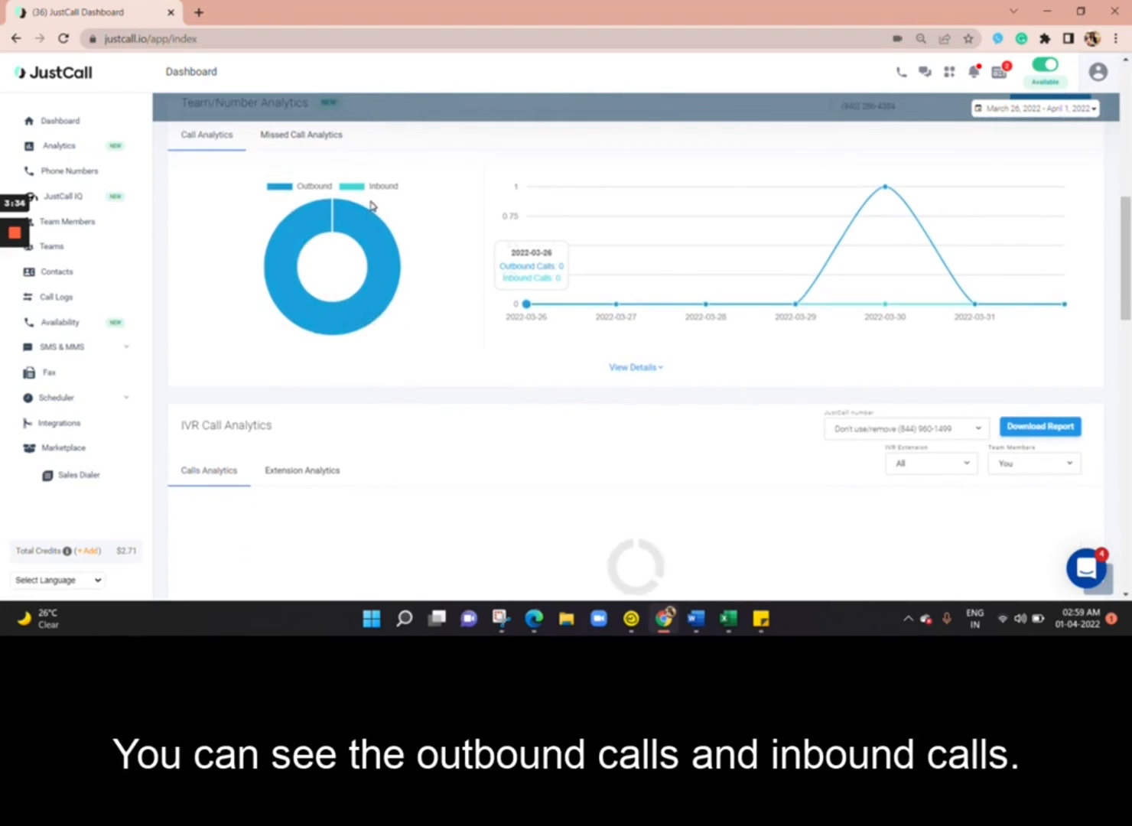
{"action": "left_click", "coordinate": [635, 368]}
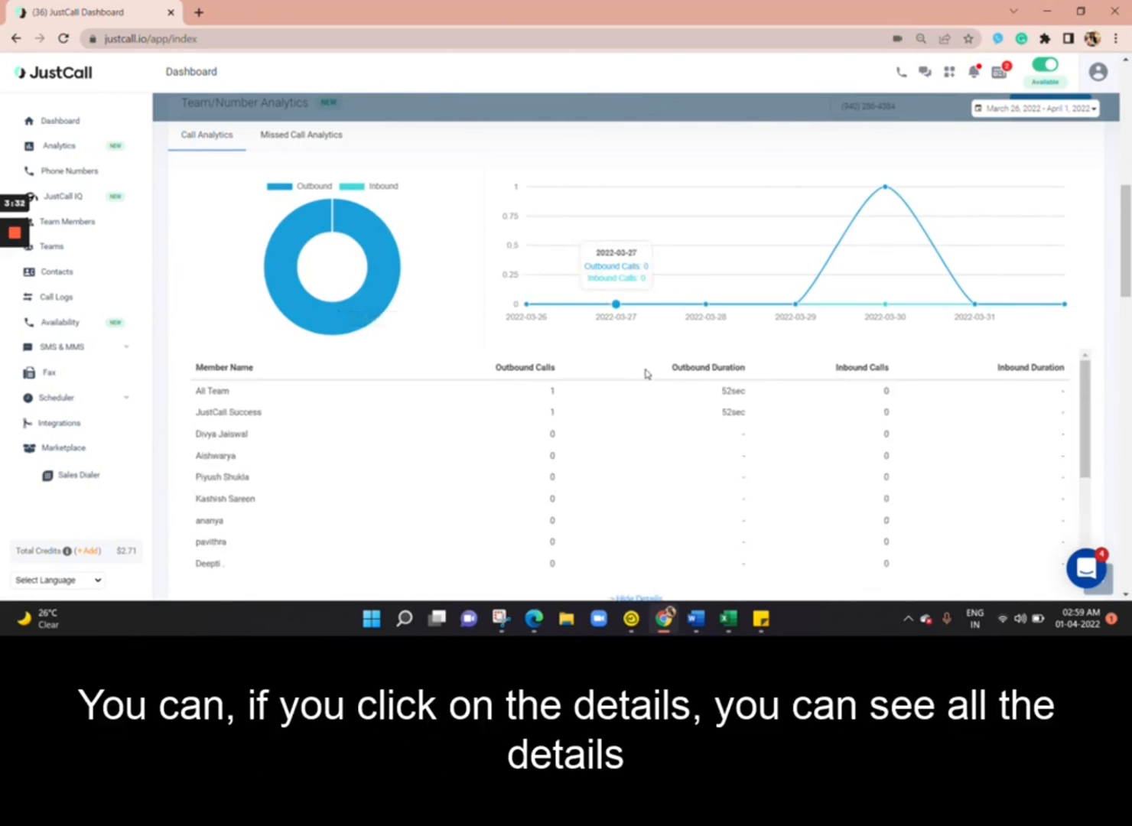
{"action": "scroll", "scroll_direction": "down", "scroll_amount": 3}
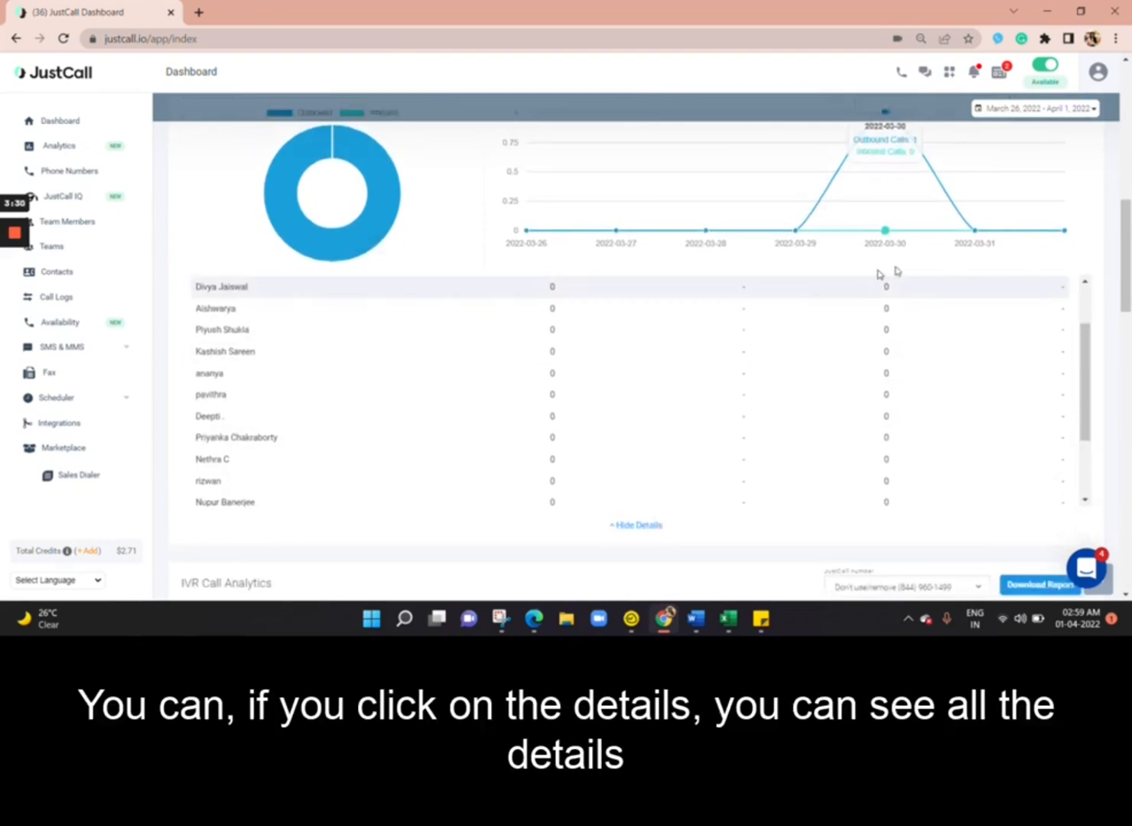
{"action": "scroll", "scroll_direction": "down", "scroll_amount": 3}
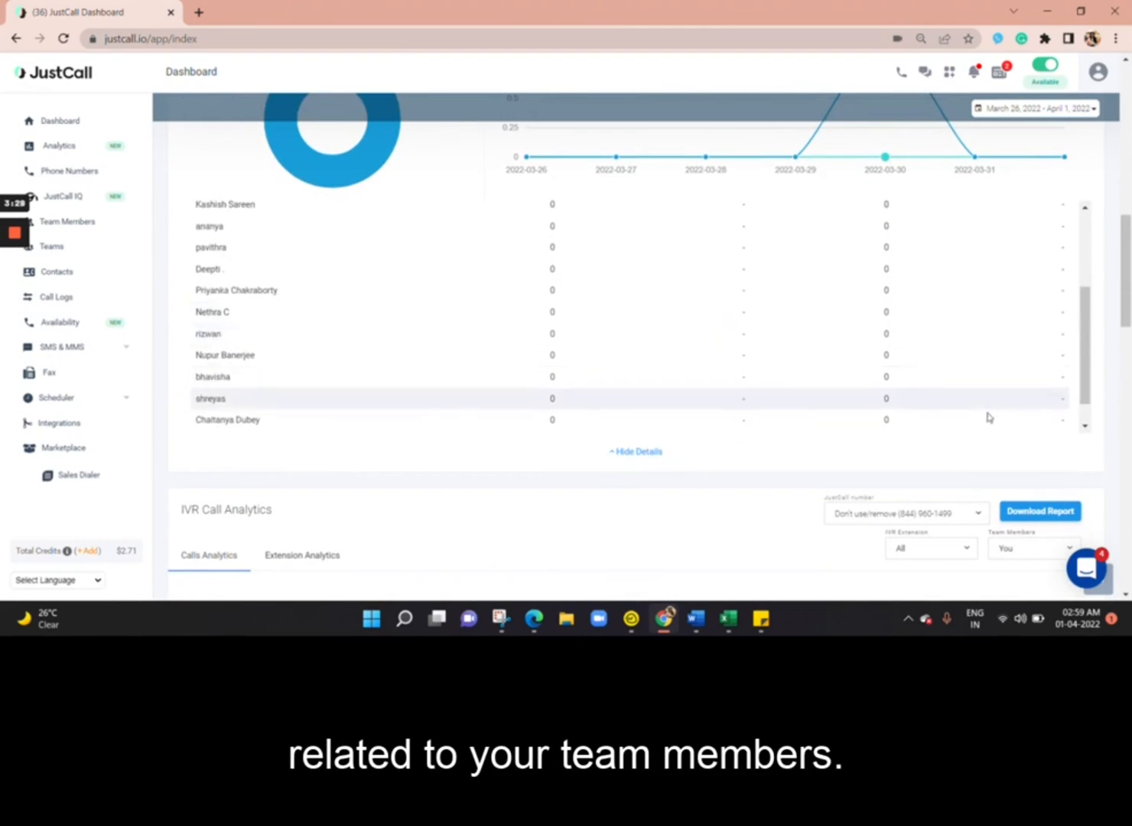
{"action": "scroll", "scroll_direction": "down", "scroll_amount": 3}
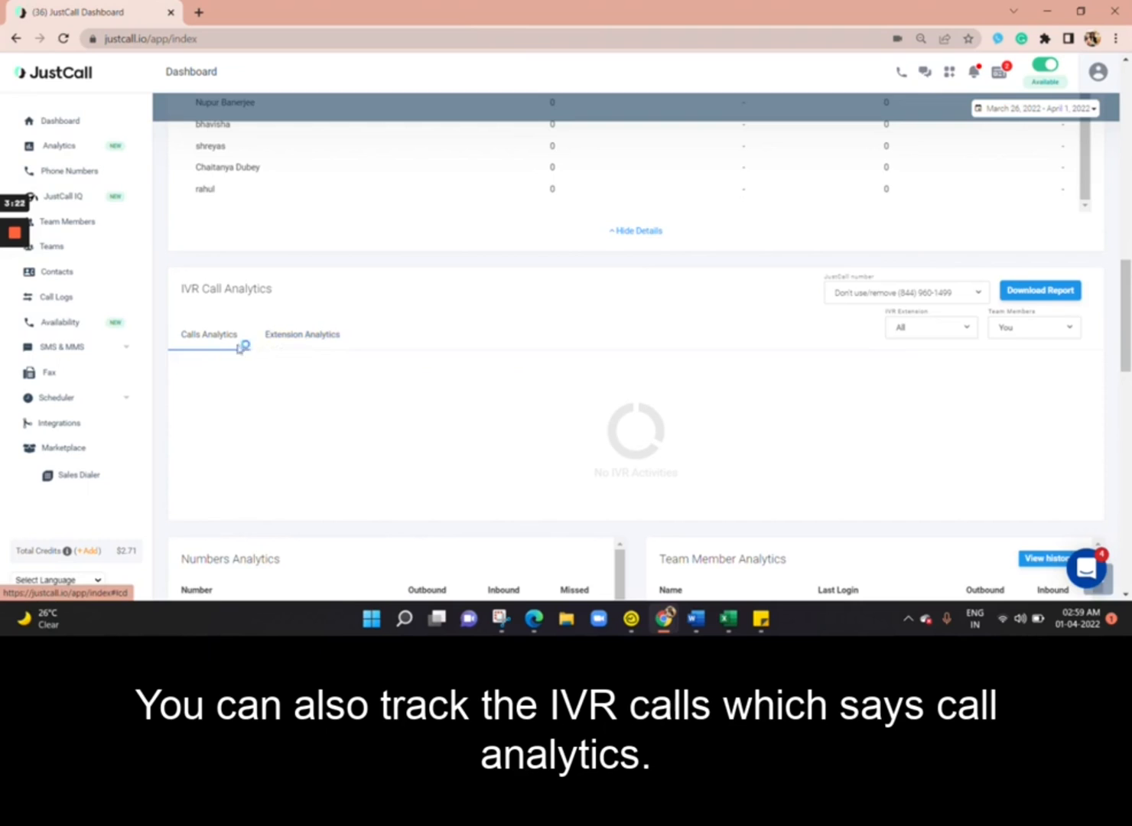
Step: Show IVR Extension Analytics, then review Numbers, Team Member, Voicemail and Disposition analytics
{"action": "left_click", "coordinate": [301, 335]}
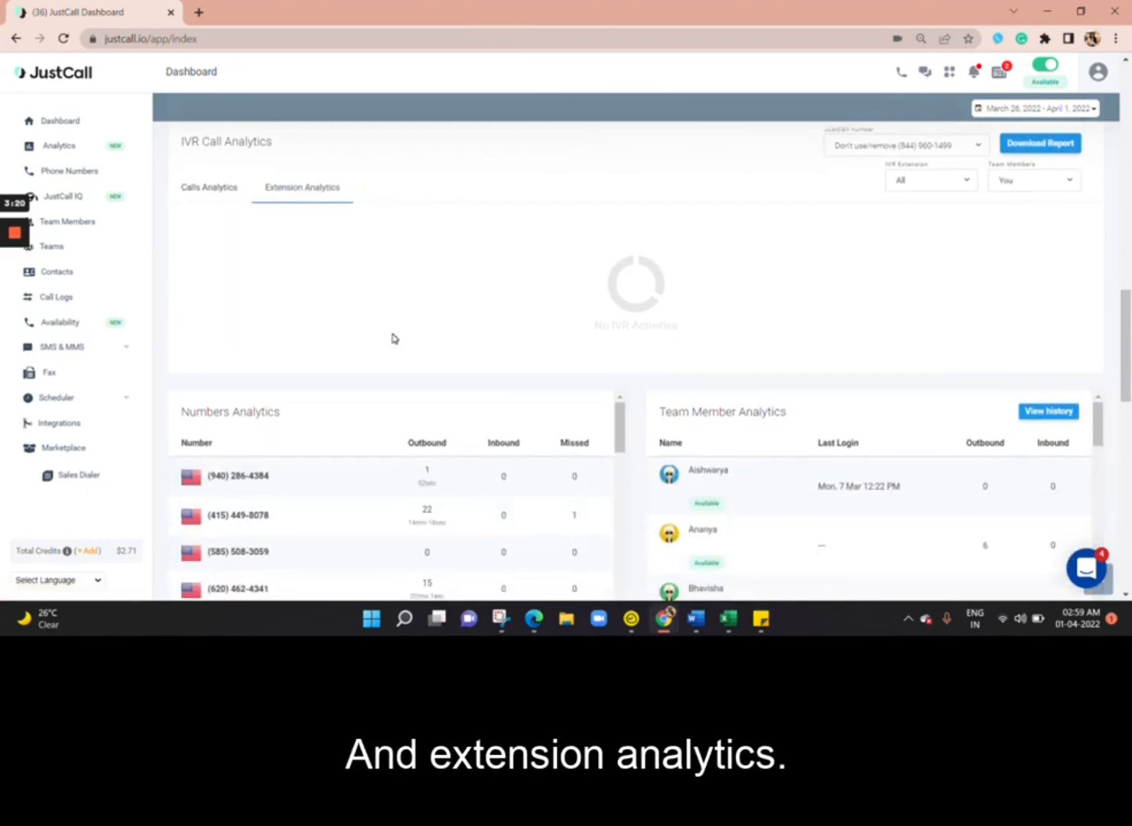
{"action": "scroll", "scroll_direction": "down", "scroll_amount": 3}
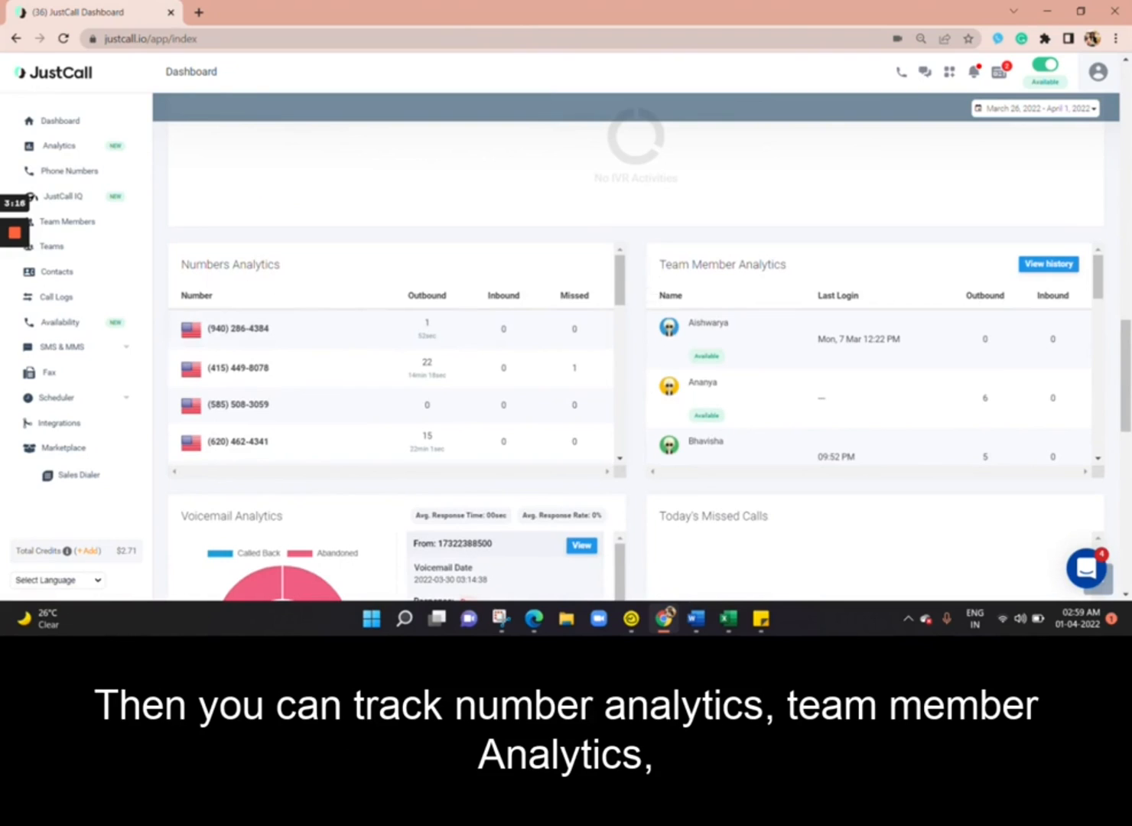
{"action": "scroll", "scroll_direction": "down", "scroll_amount": 3}
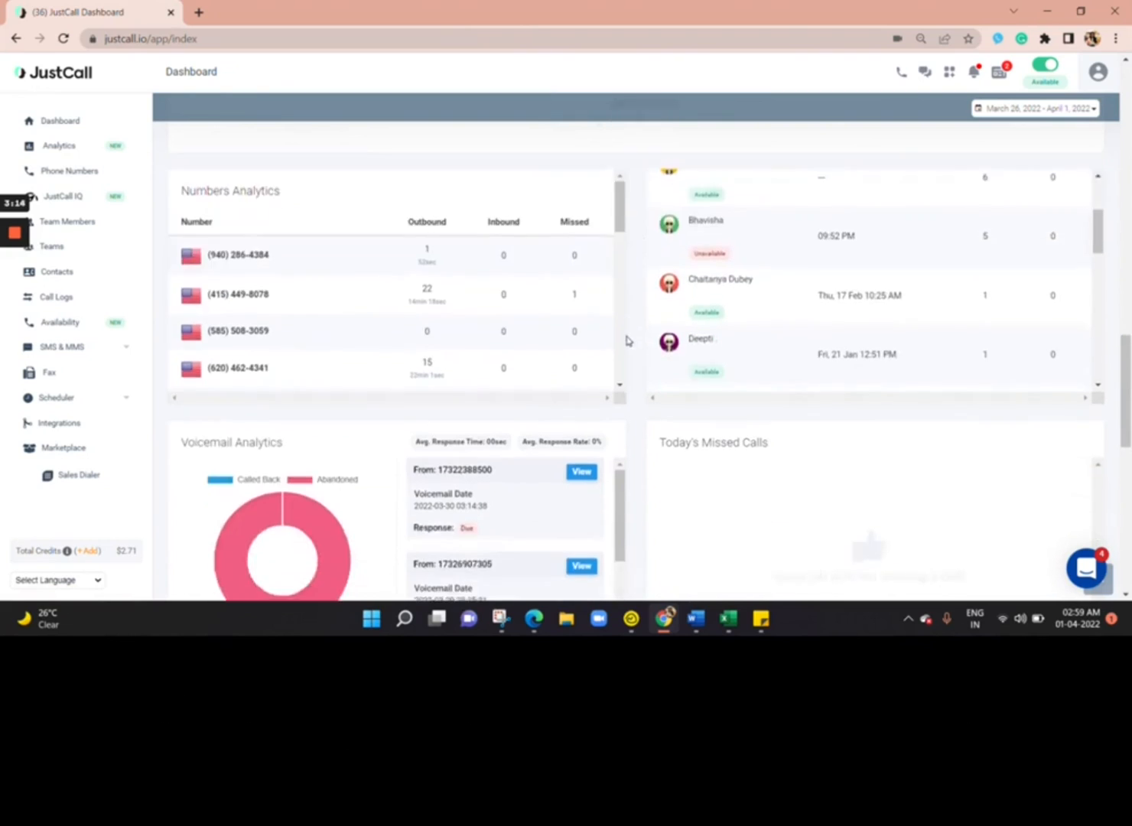
{"action": "scroll", "scroll_direction": "down", "scroll_amount": 3}
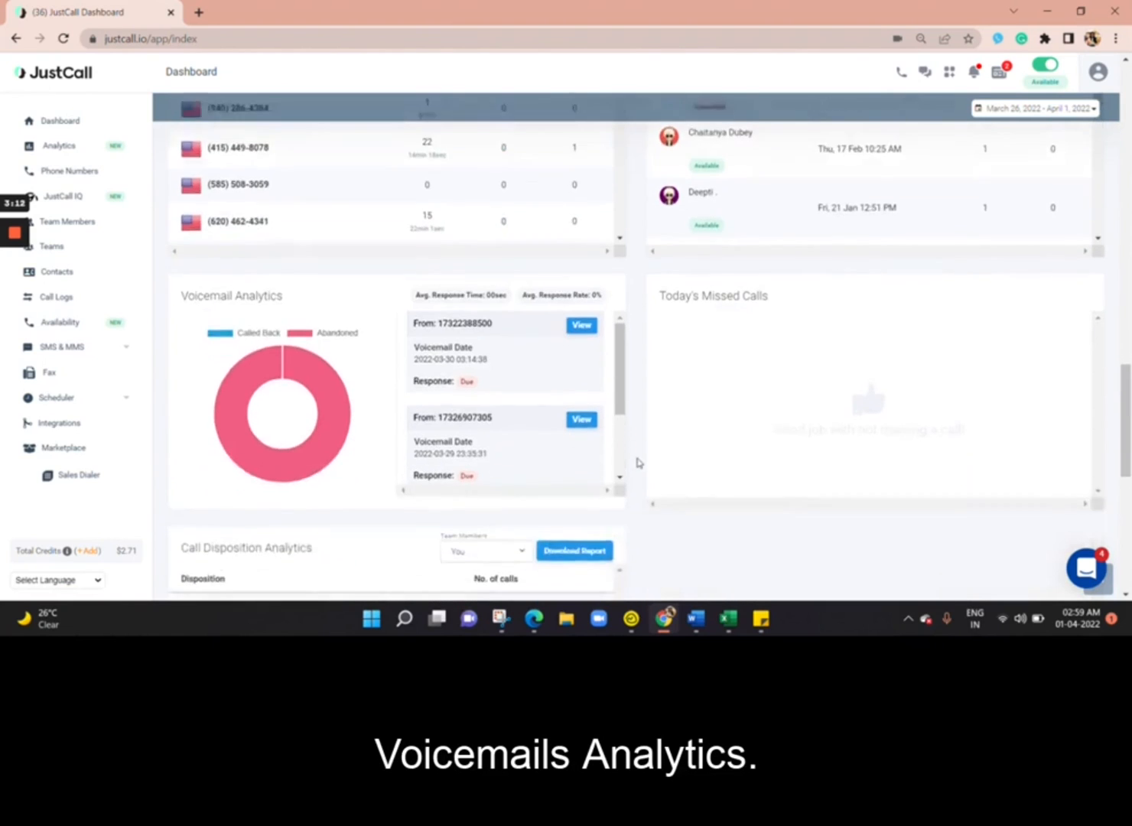
{"action": "scroll", "scroll_direction": "down", "scroll_amount": 3}
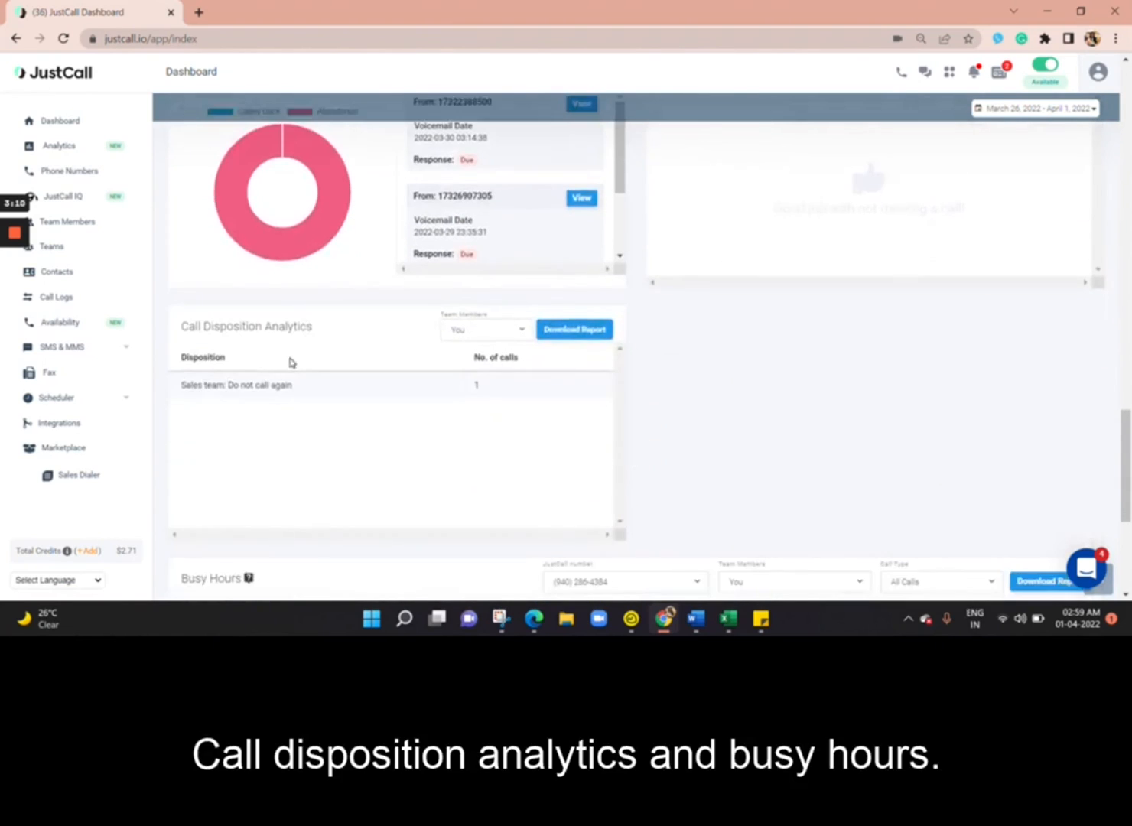
{"action": "scroll", "scroll_direction": "down", "scroll_amount": 3}
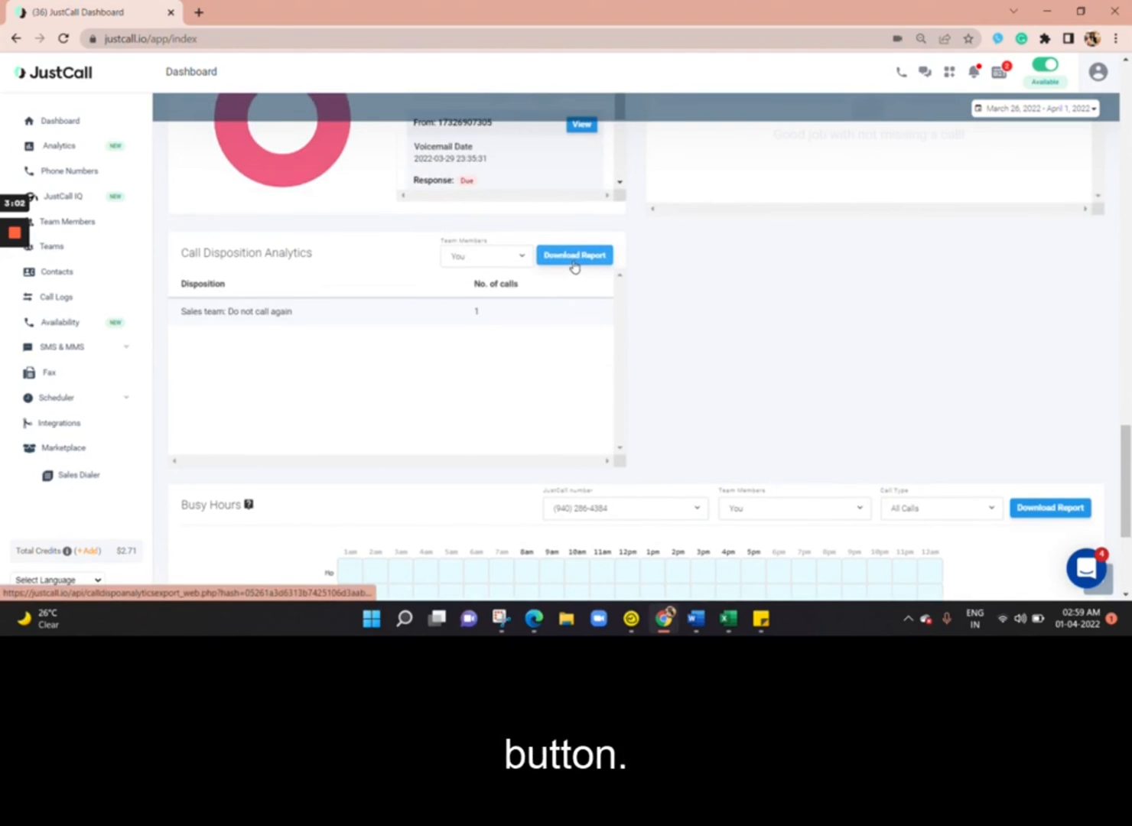
Step: Download the Team/Number Analytics report and open the downloaded .xls file
{"action": "scroll", "scroll_direction": "up", "scroll_amount": 3}
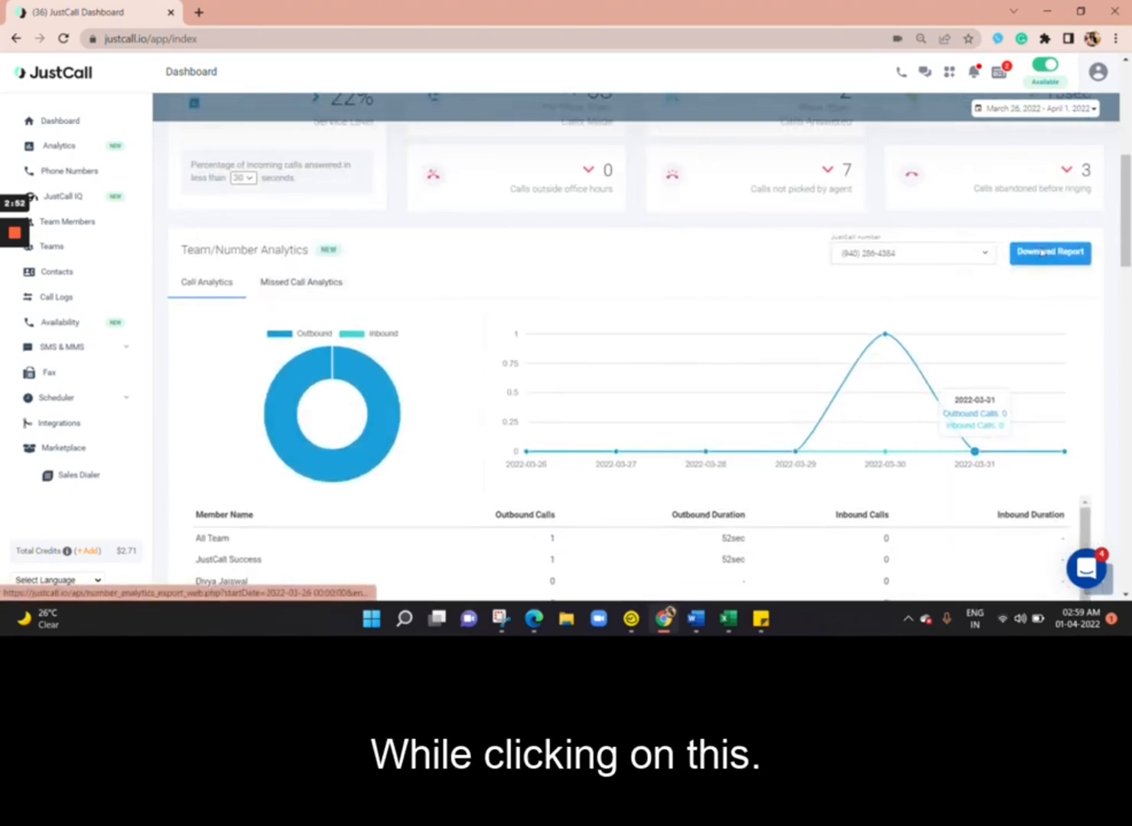
{"action": "left_click", "coordinate": [1049, 252]}
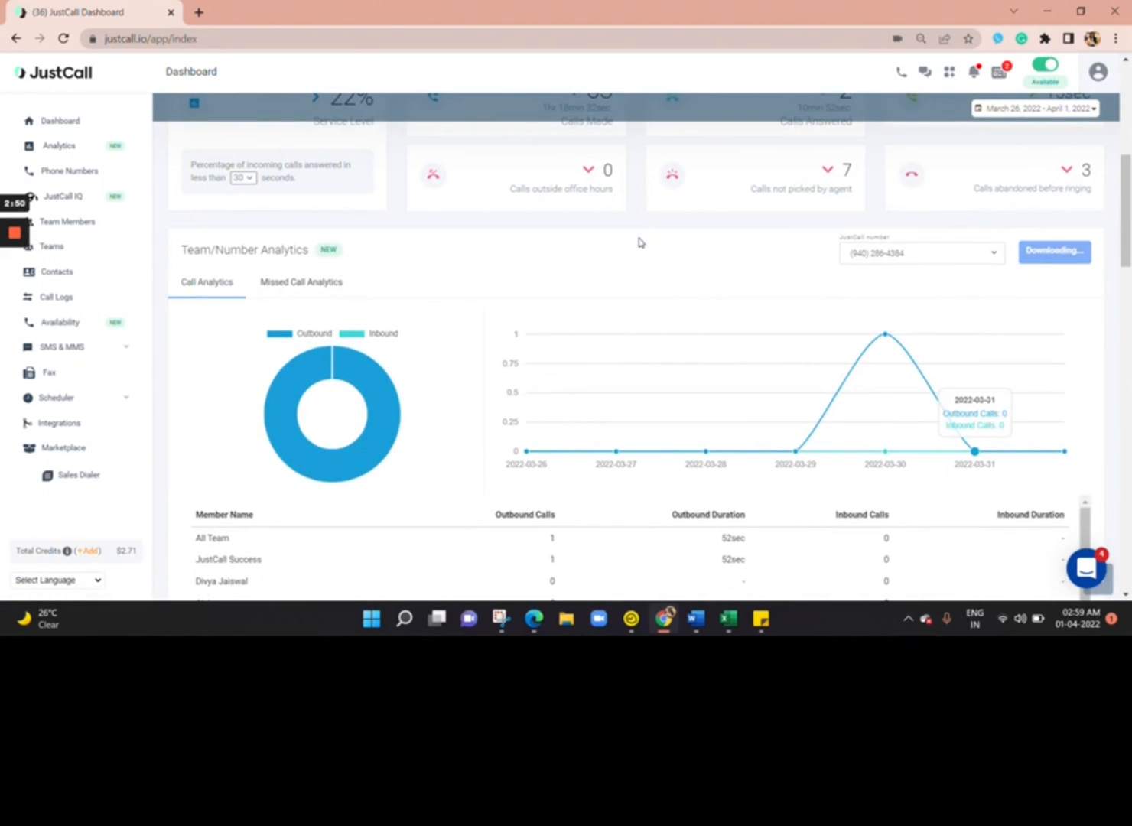
{"action": "mouse_move", "coordinate": [627, 238]}
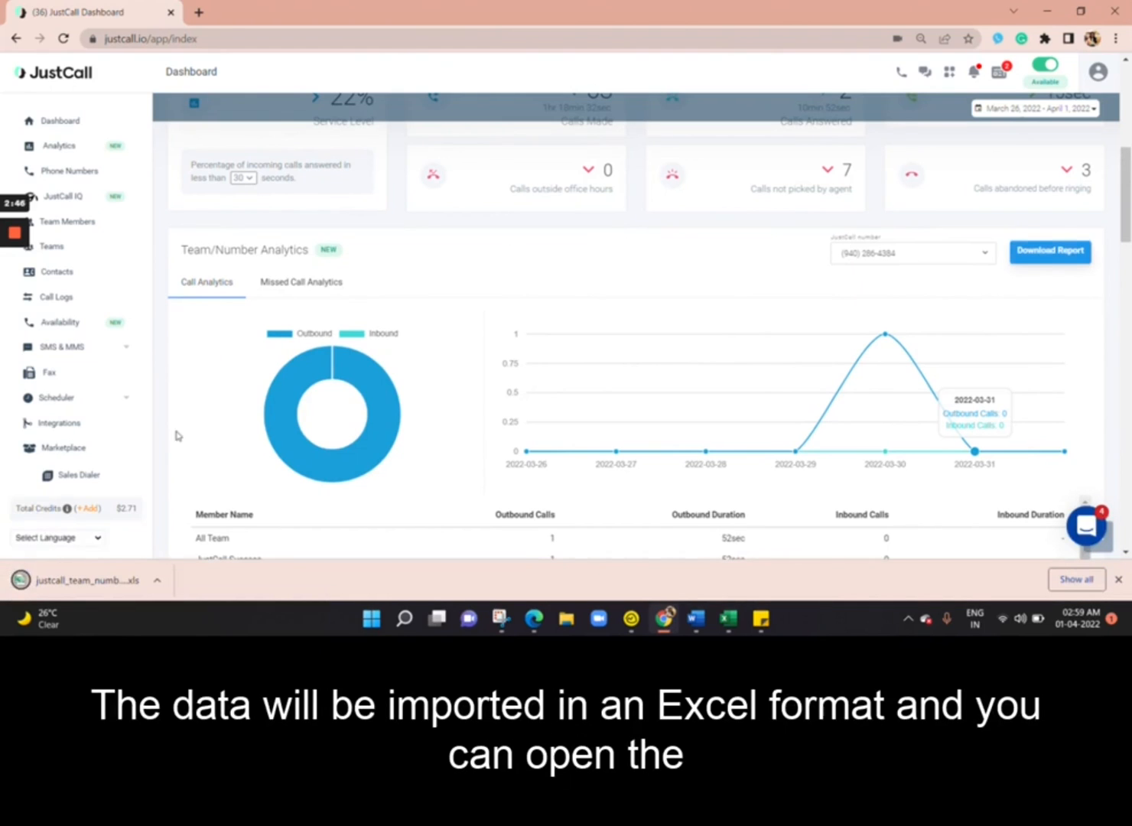
{"action": "left_click", "coordinate": [86, 580]}
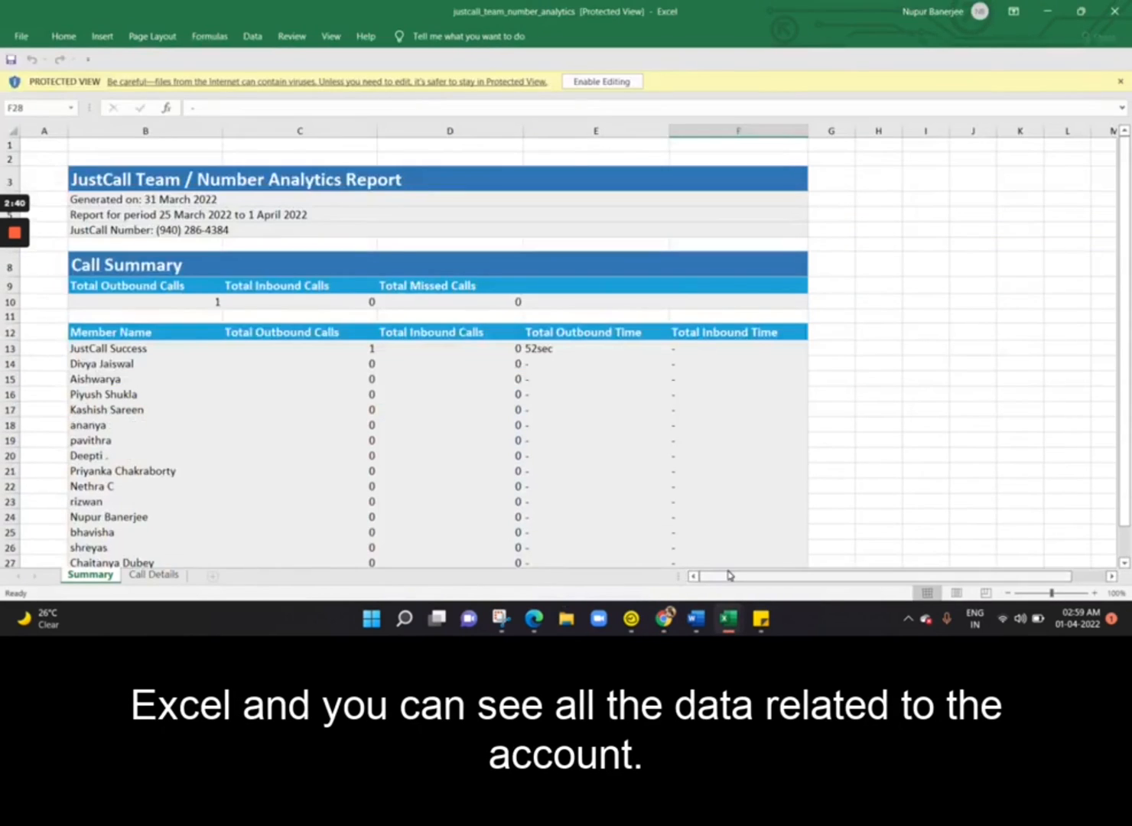
Step: Scroll the report's Summary sheet in Excel to see every member's call totals
{"action": "scroll", "scroll_direction": "down", "scroll_amount": 3}
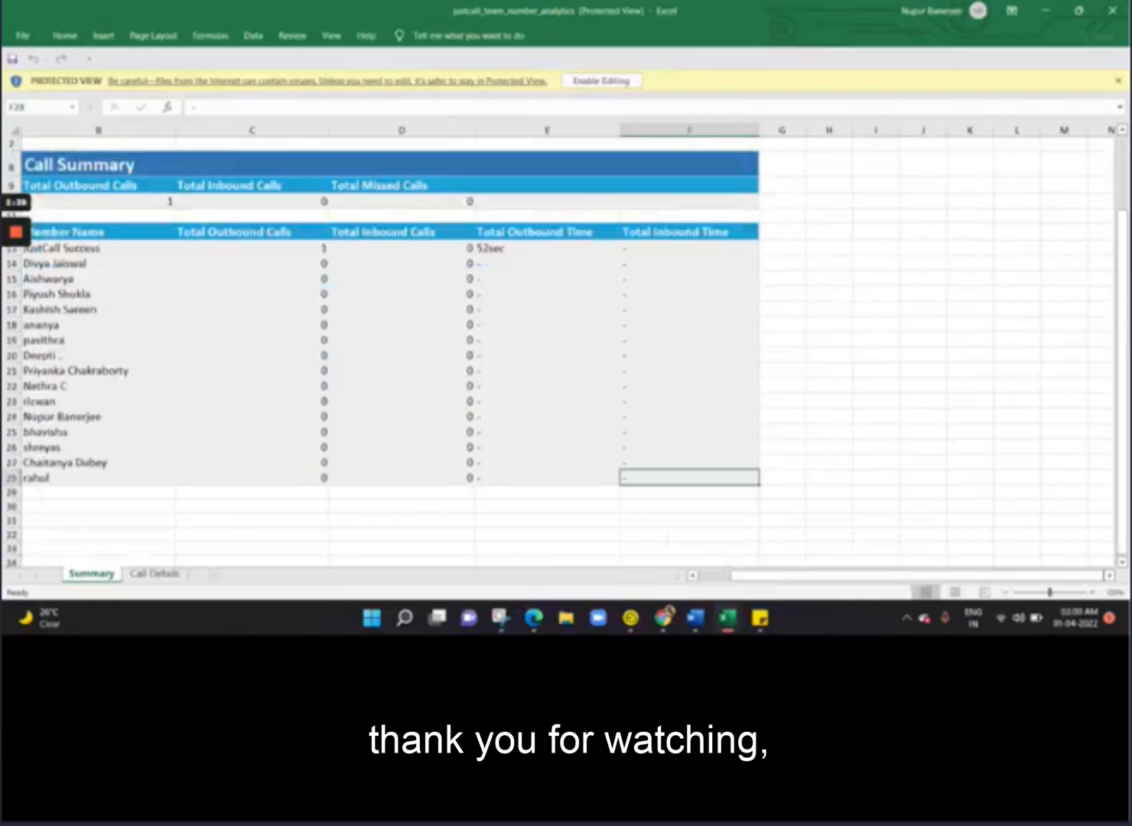